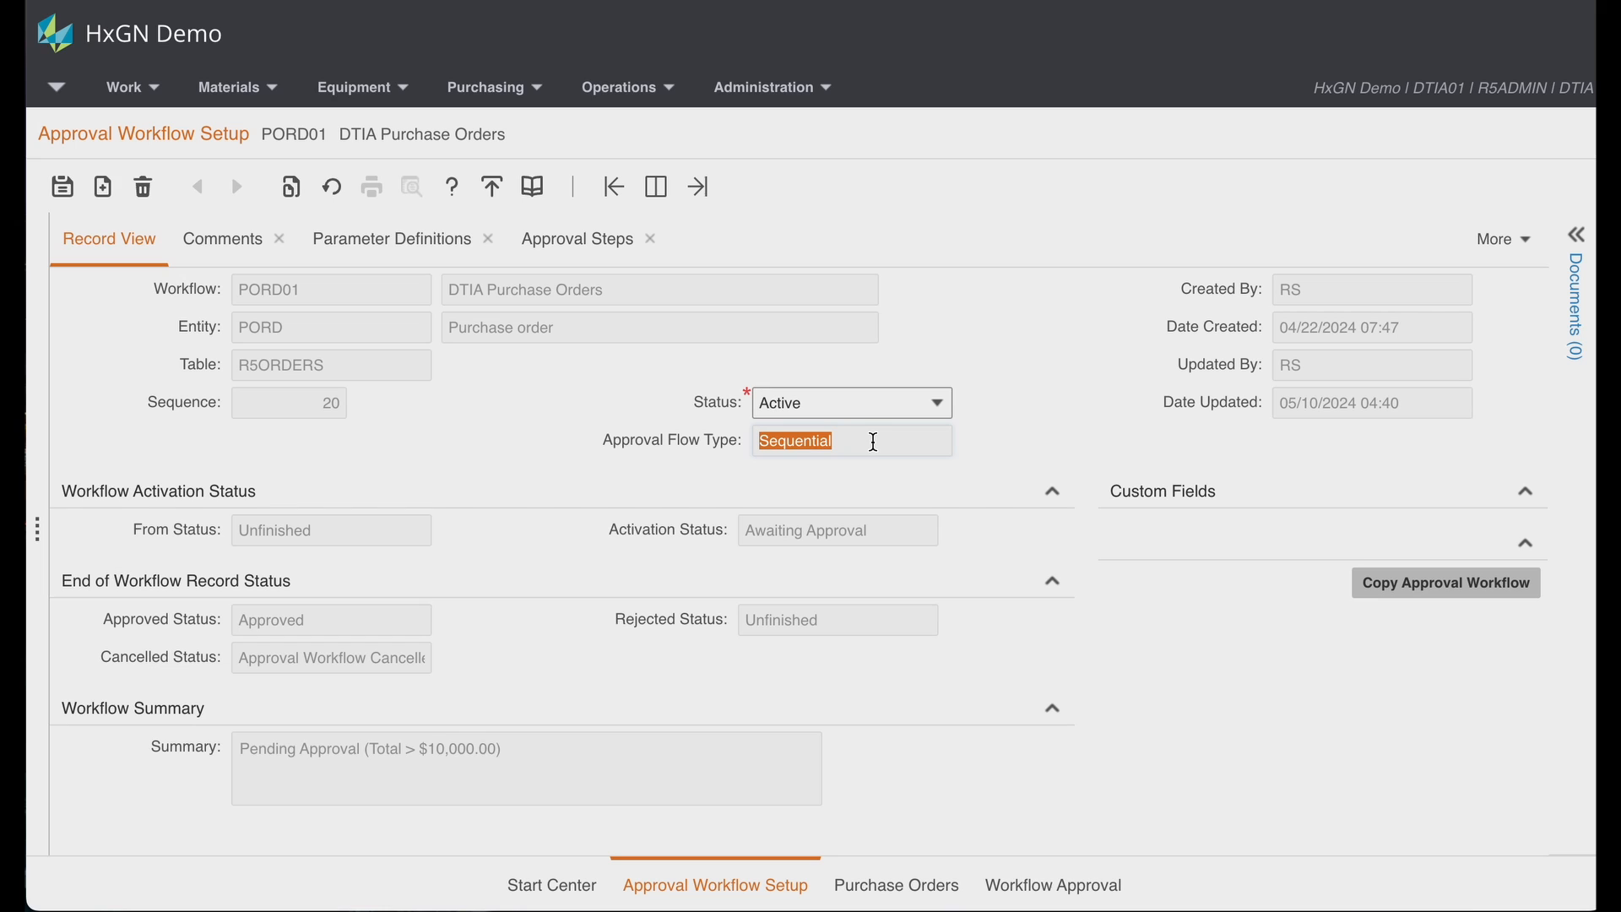
mouse_move(445, 529)
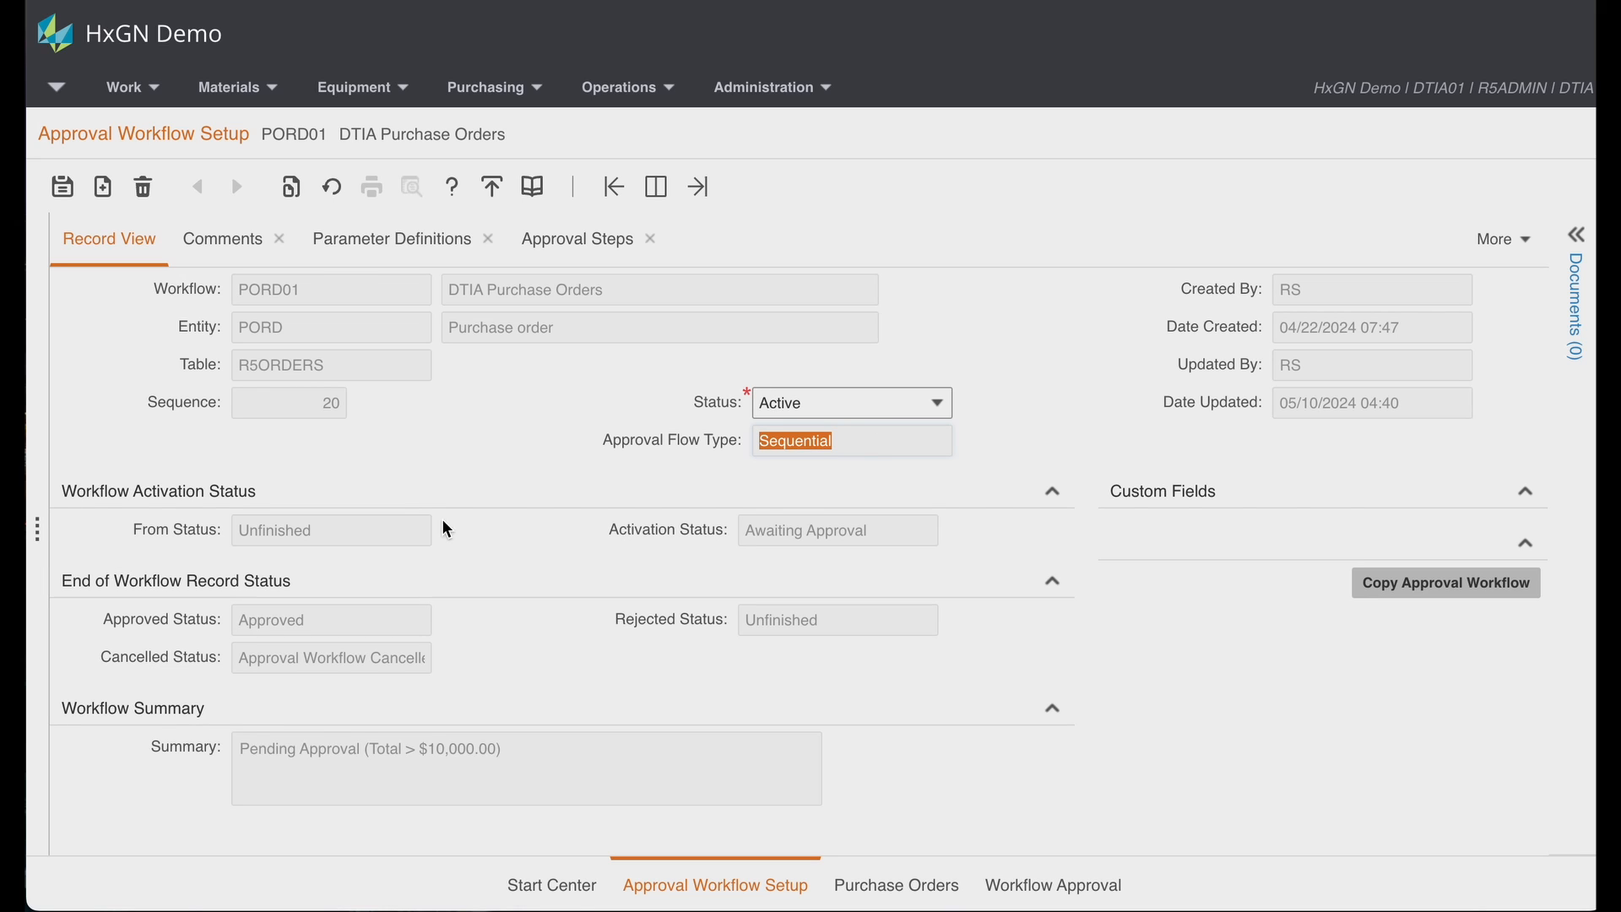
mouse_move(384, 531)
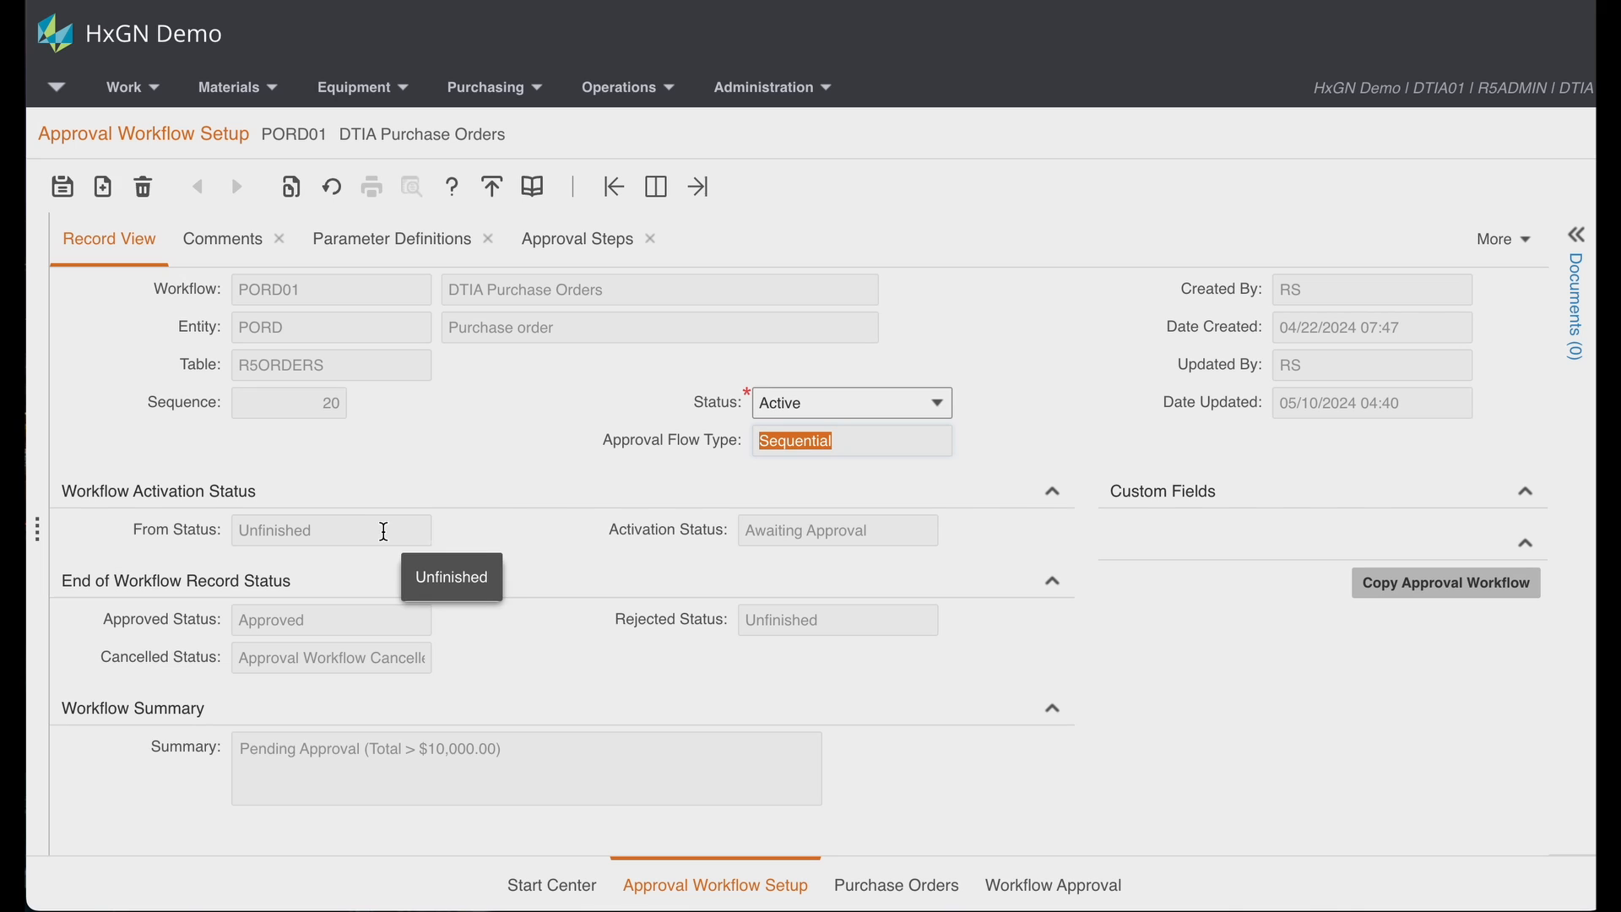
mouse_move(350, 530)
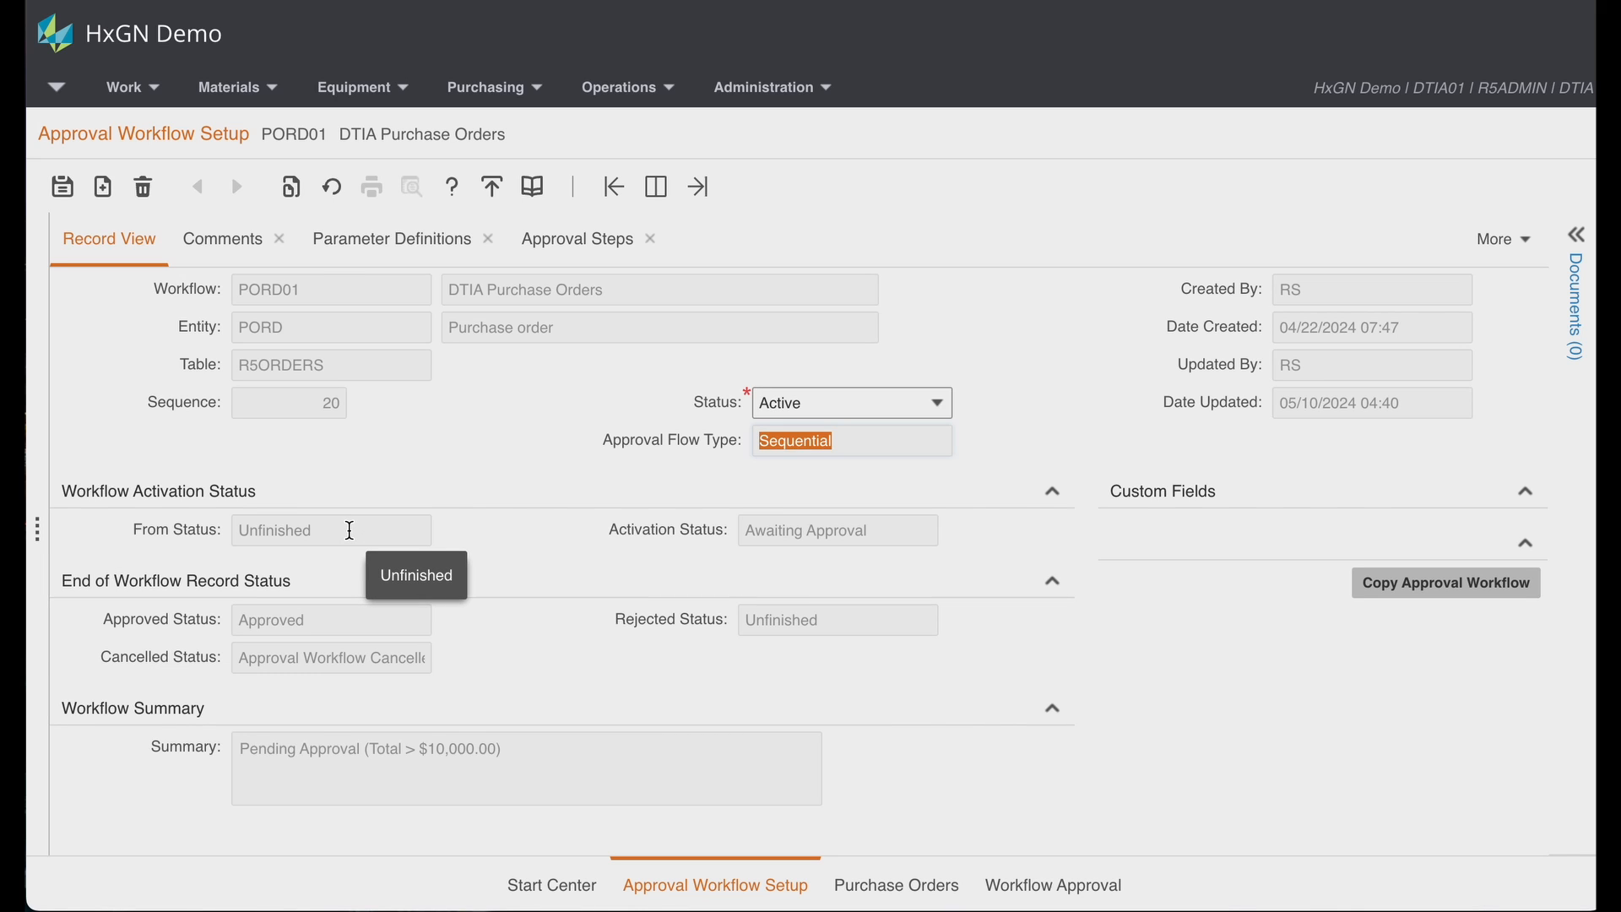
Step: Note PORD01's Unfinished status, then list all six parameters, including the ORD_ORG equals DTIA condition
click(331, 529)
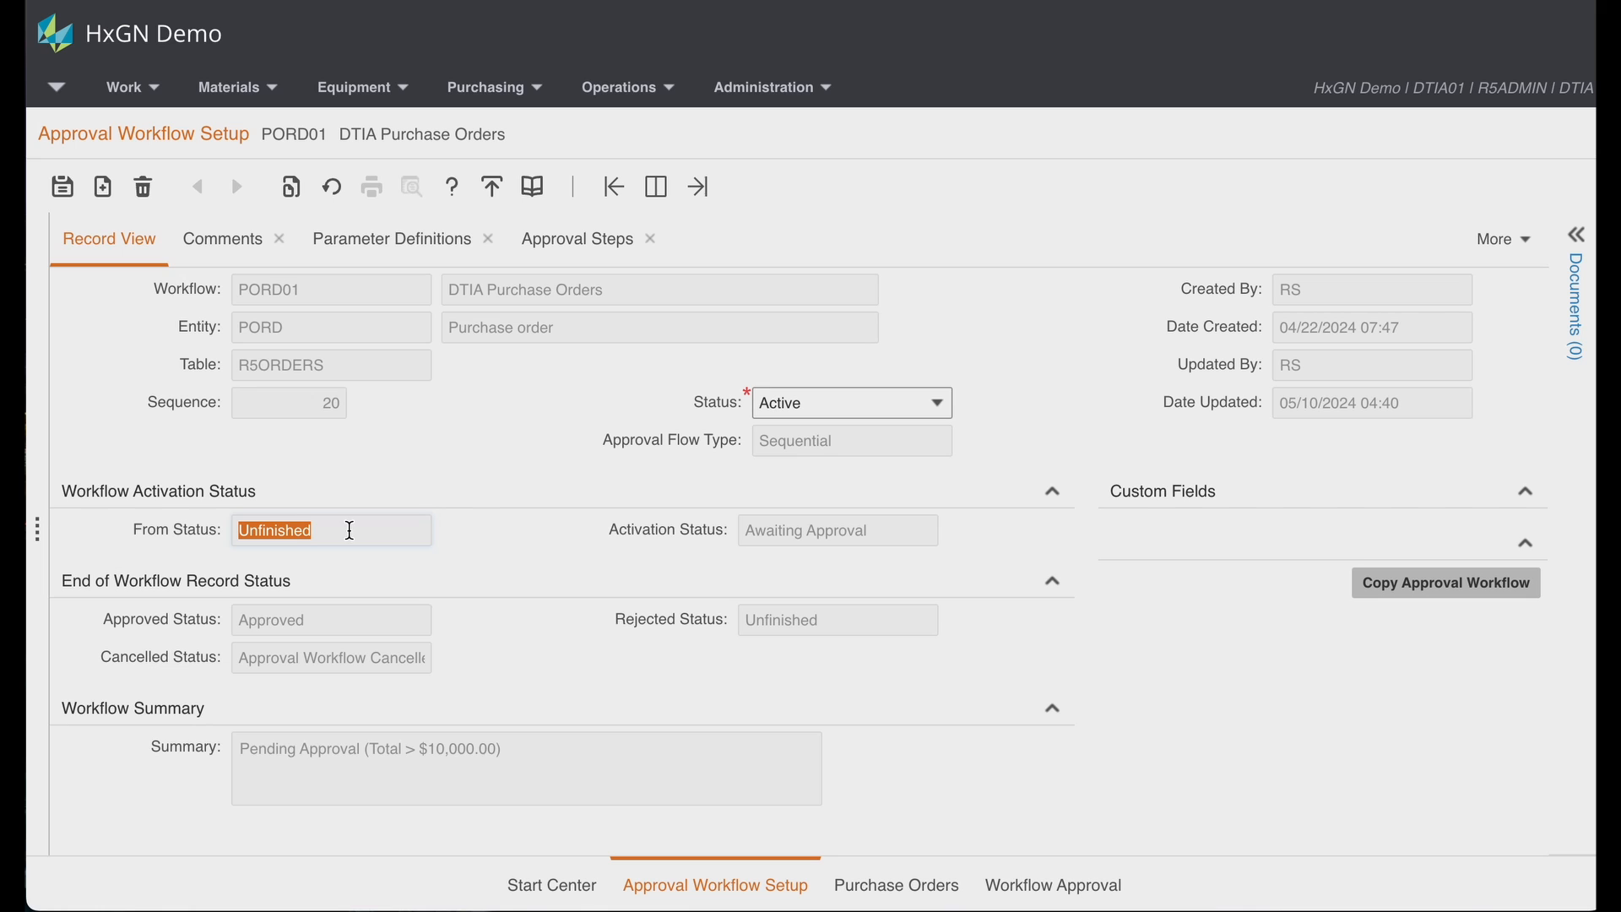
mouse_move(895, 529)
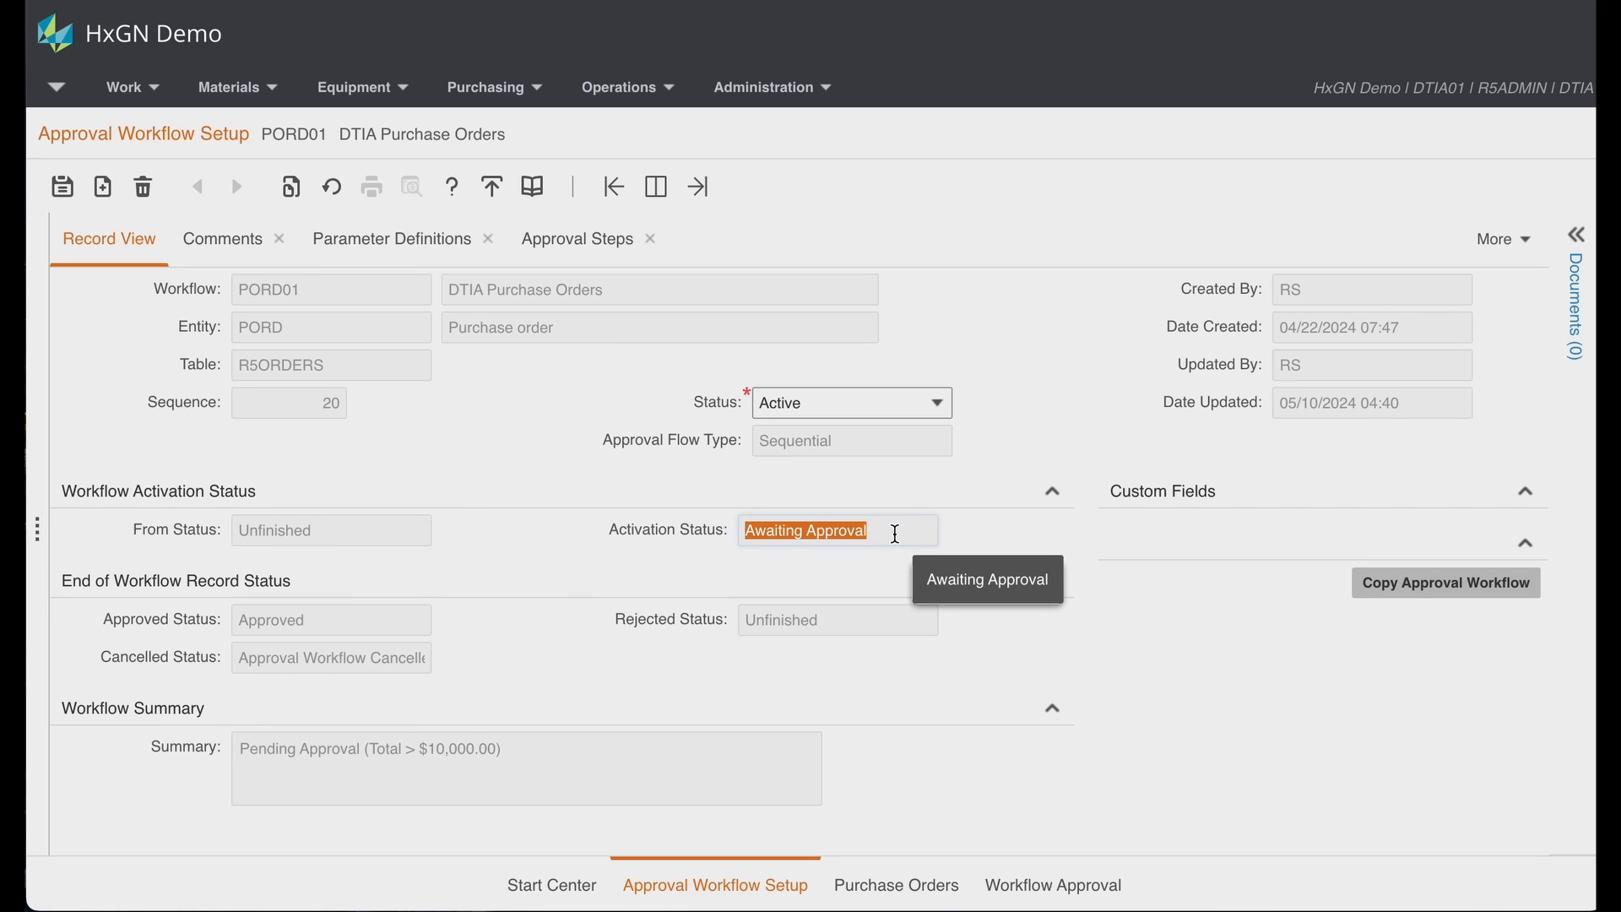
mouse_move(682, 592)
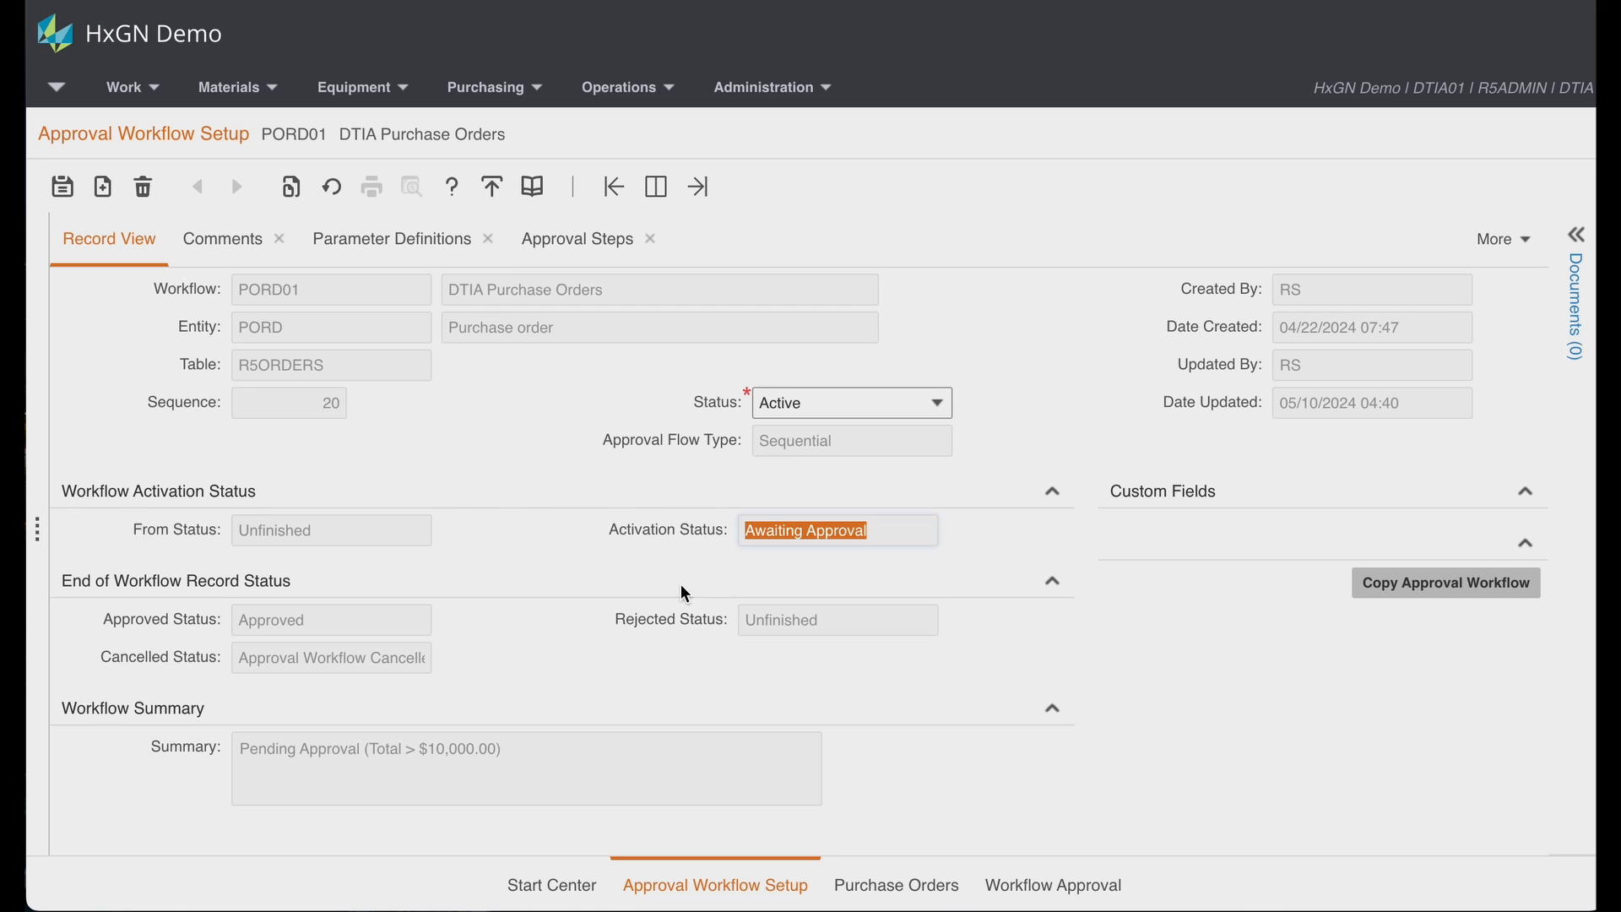
mouse_move(404, 598)
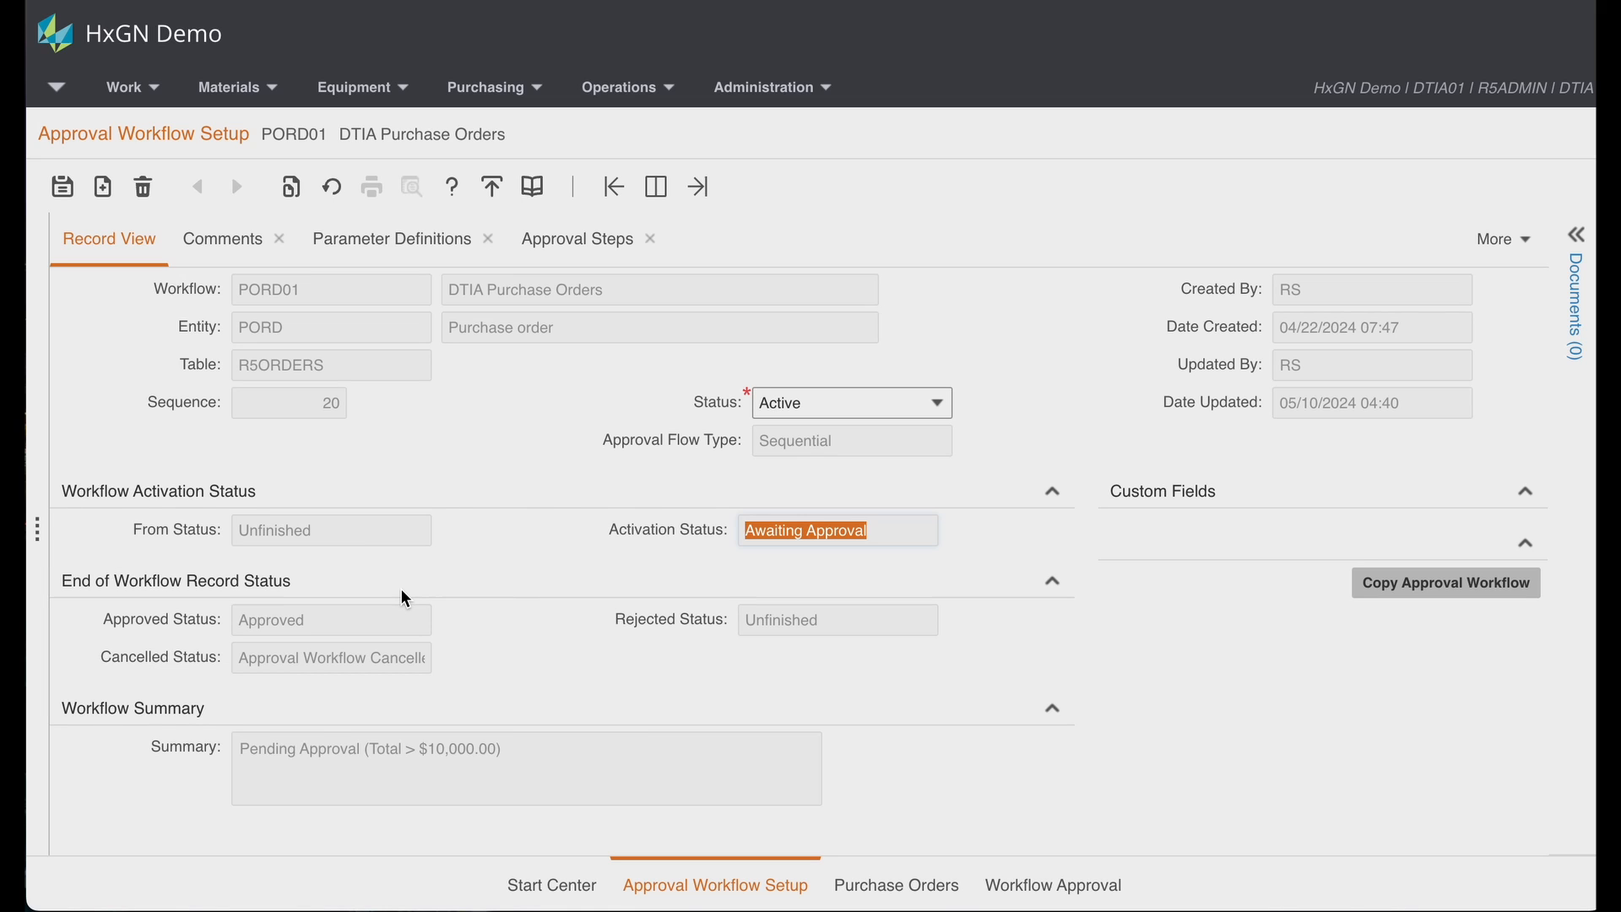
mouse_move(423, 446)
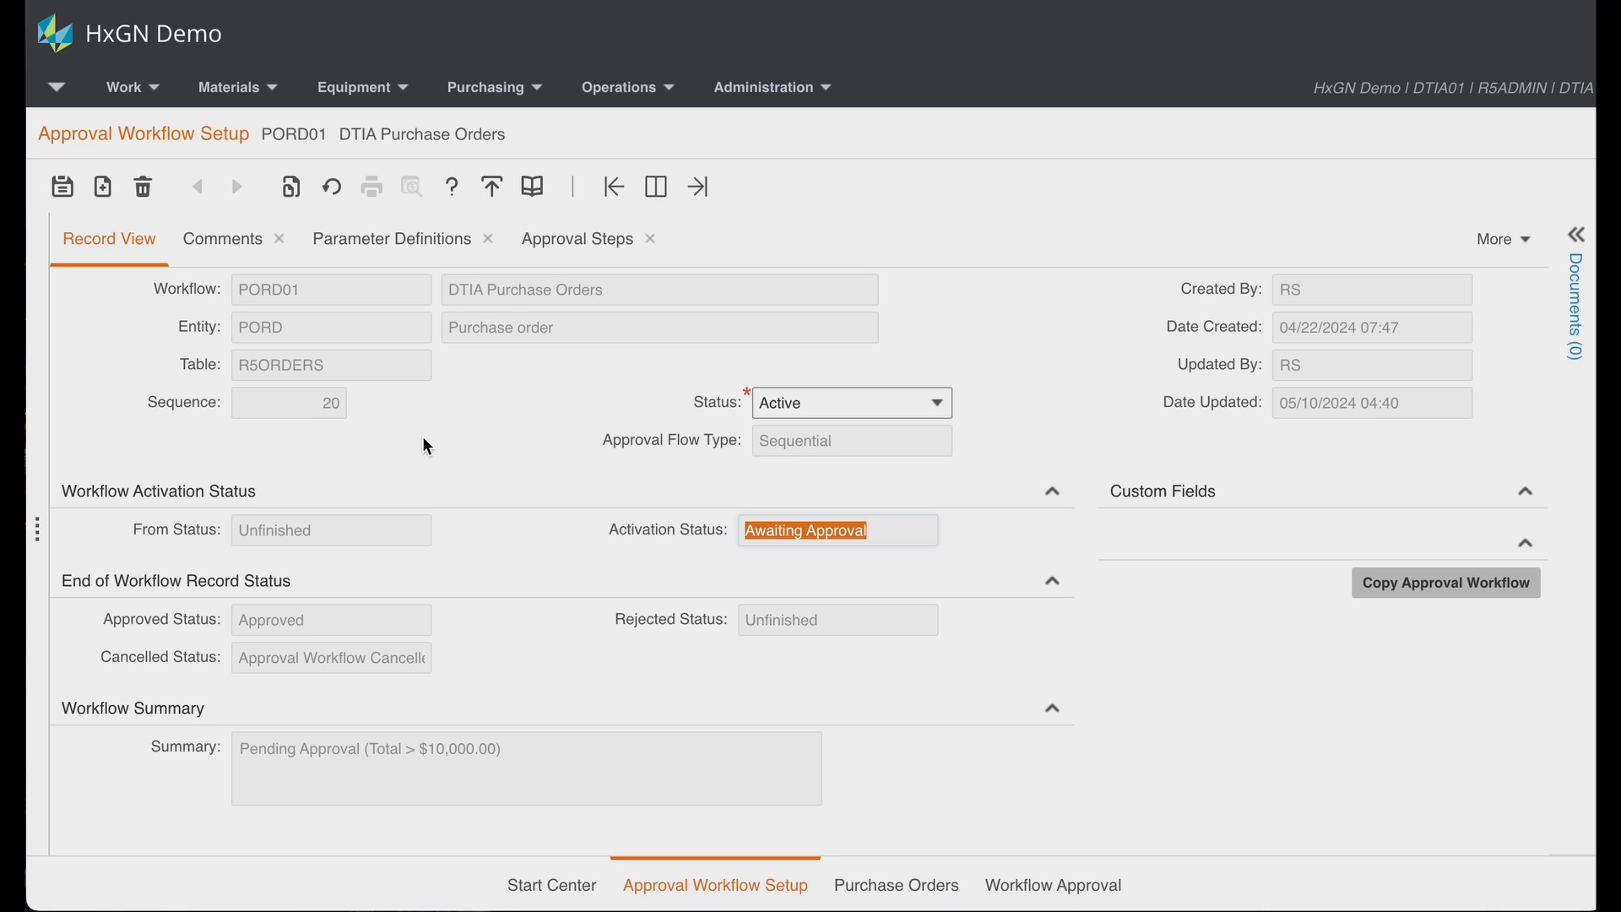
click(391, 239)
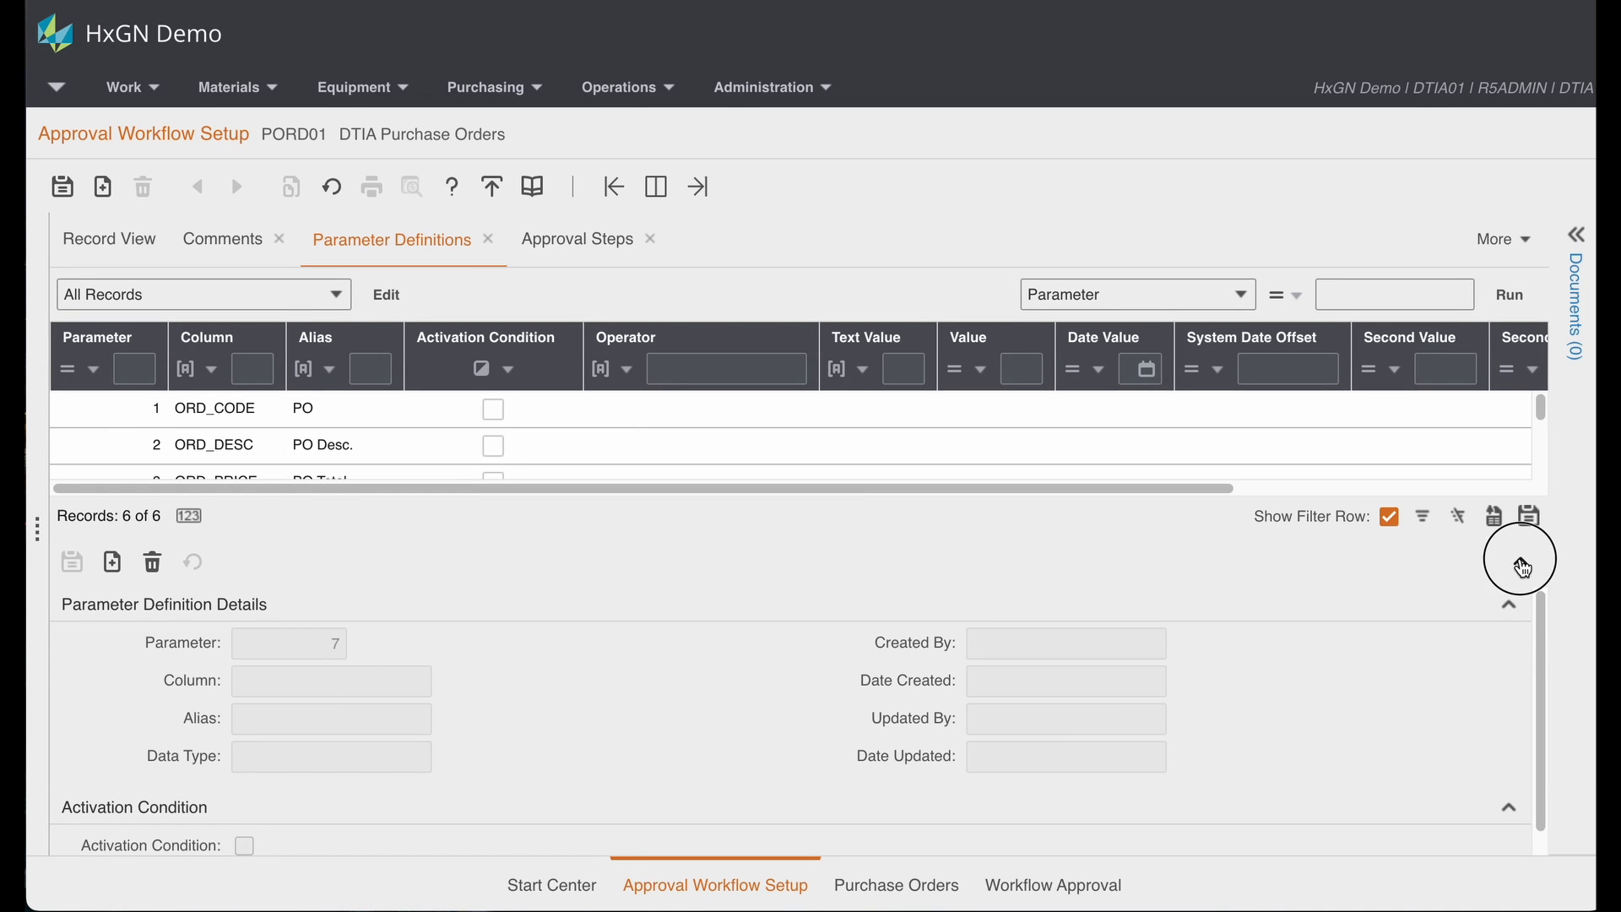
click(1518, 566)
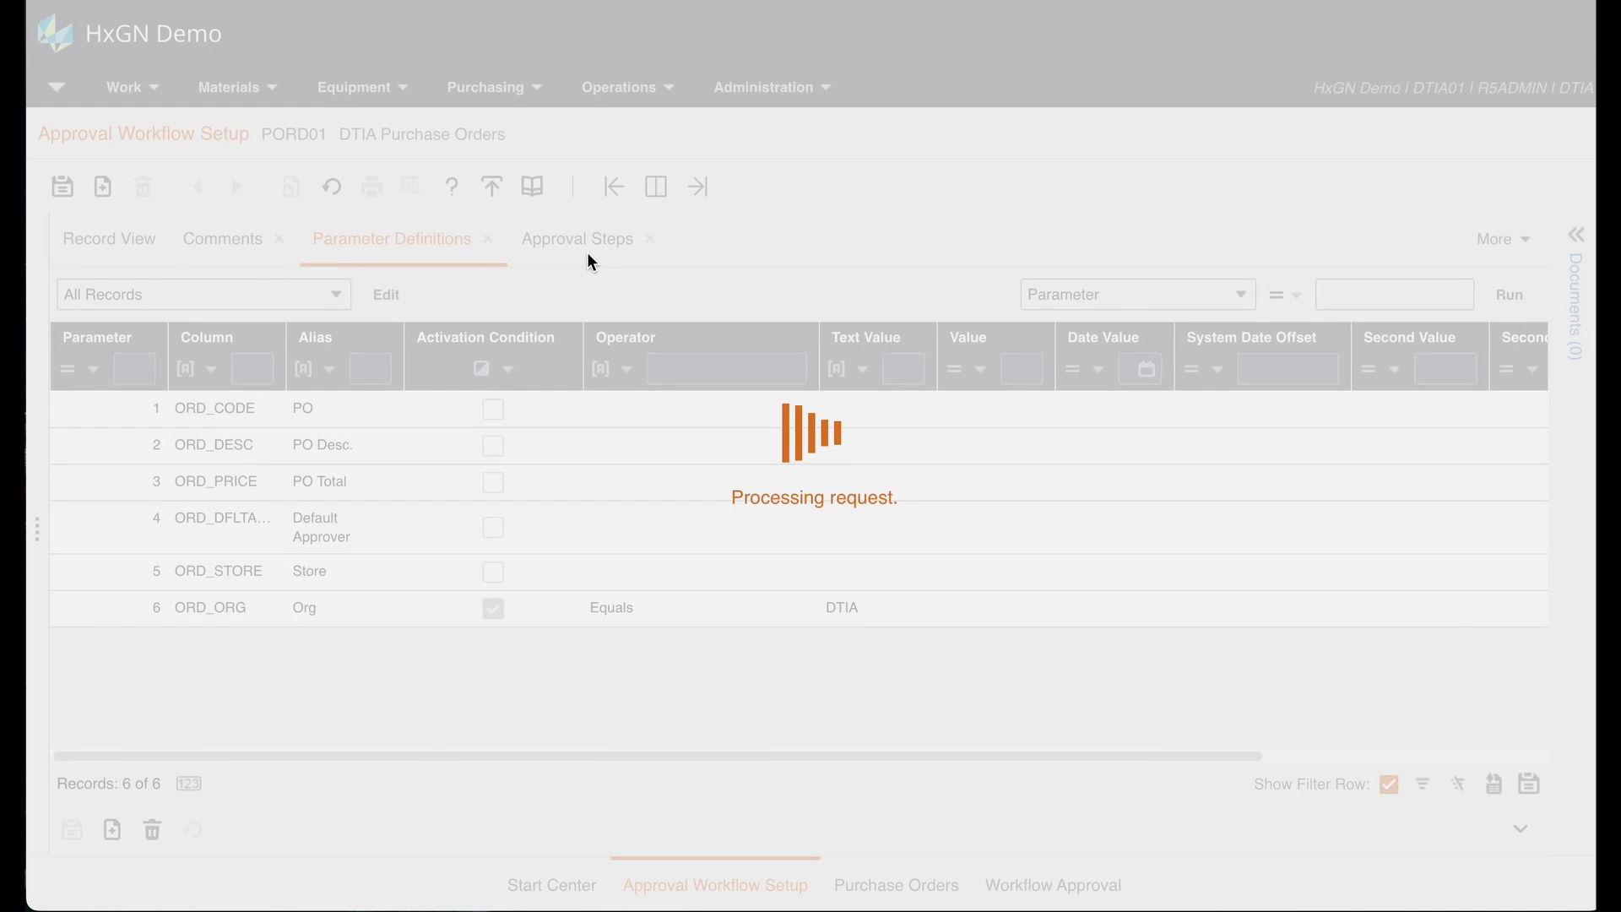
Step: List PORD01's default-approver user step, system auto-approve step, and DTIA01 approval list step
click(576, 239)
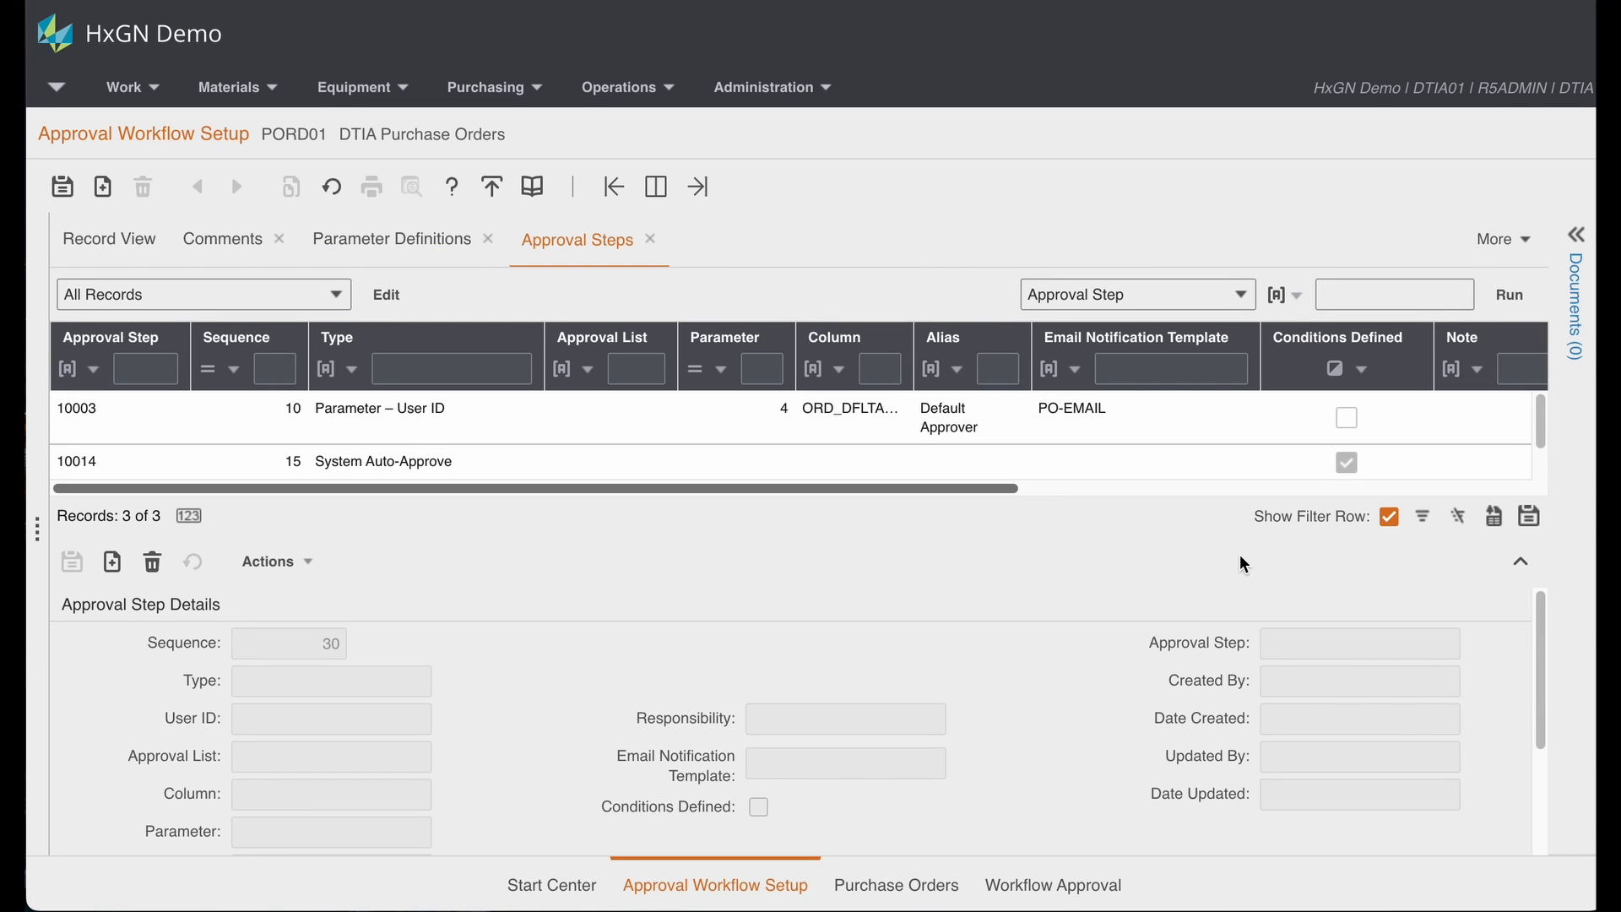
click(1521, 562)
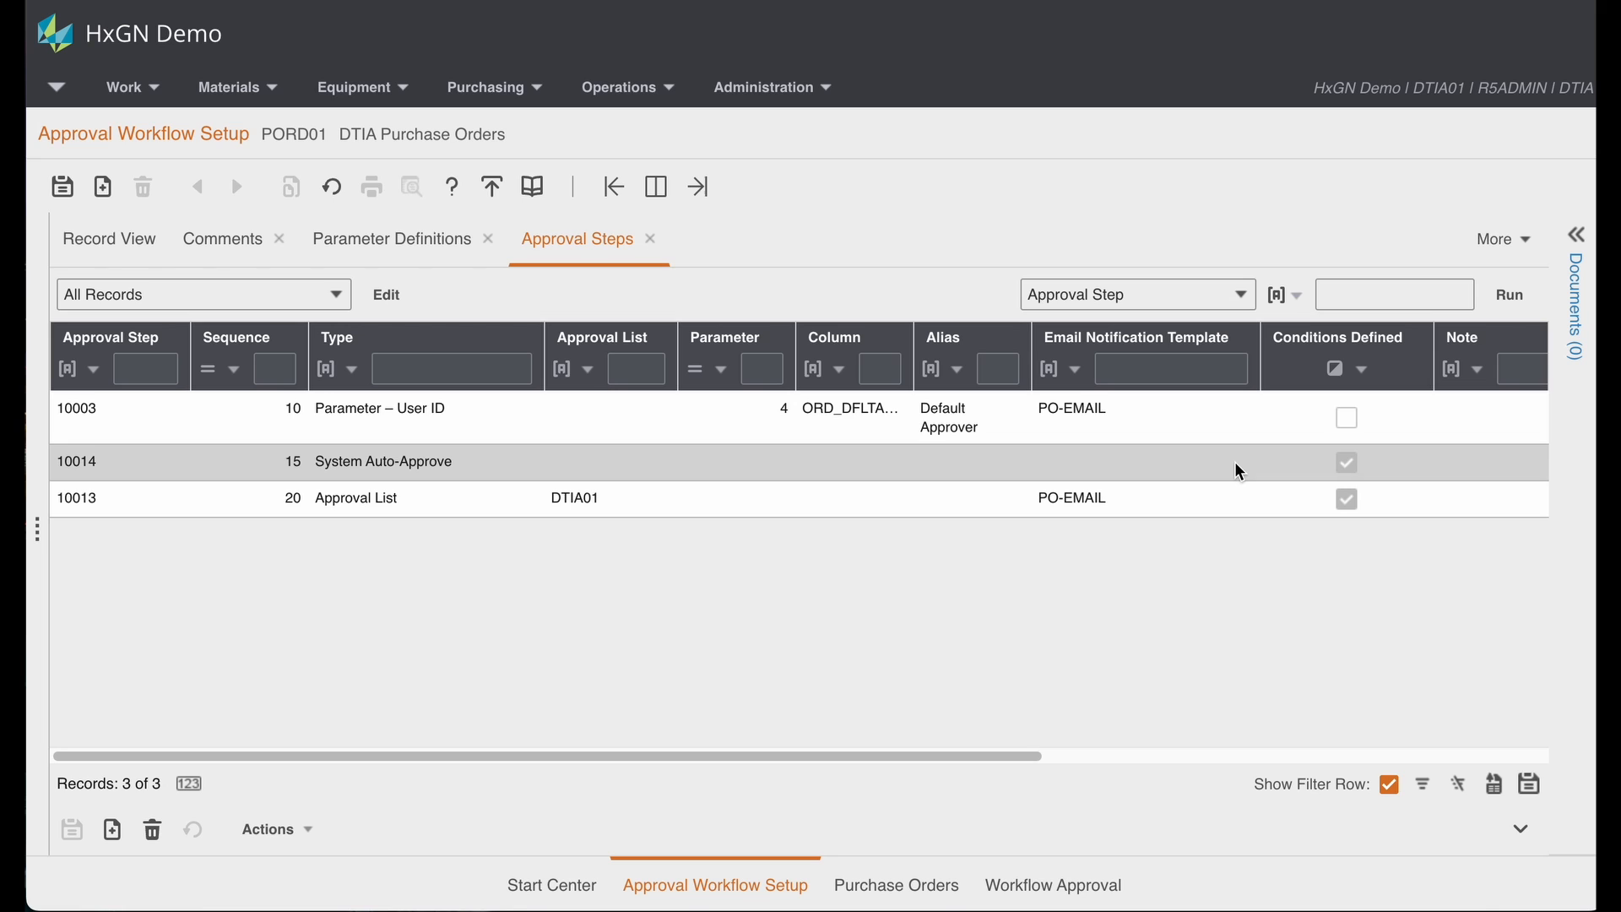
click(1241, 497)
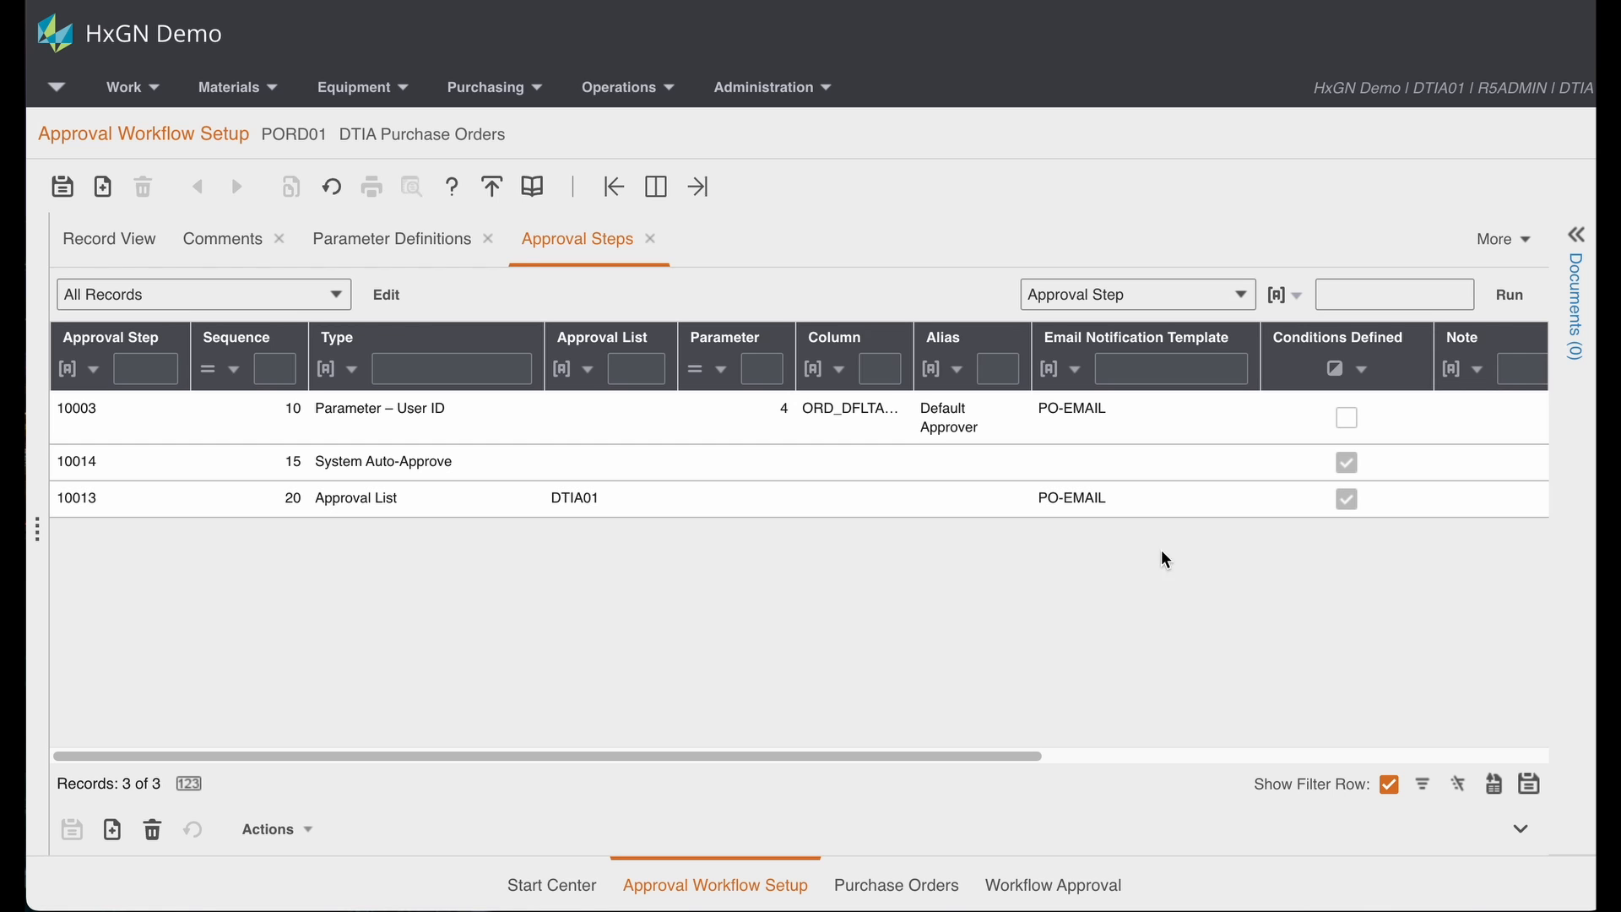
Step: Open purchase order 10019, Test PO Approval Workflow, at Awaiting Approval with a 10,666 USD total
click(895, 885)
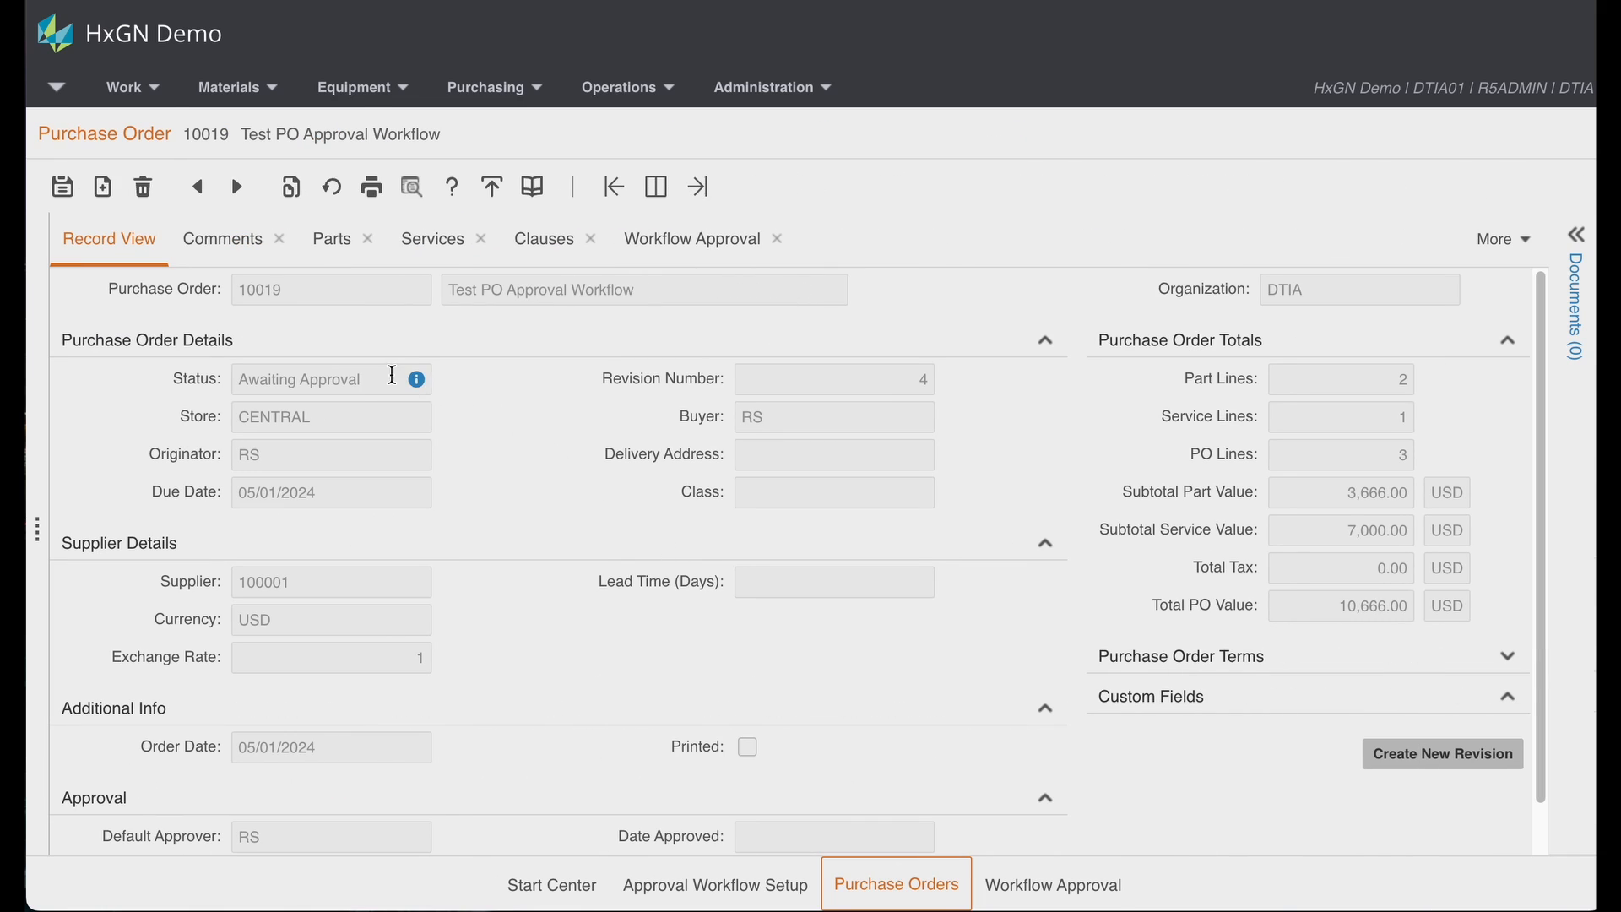
mouse_move(388, 378)
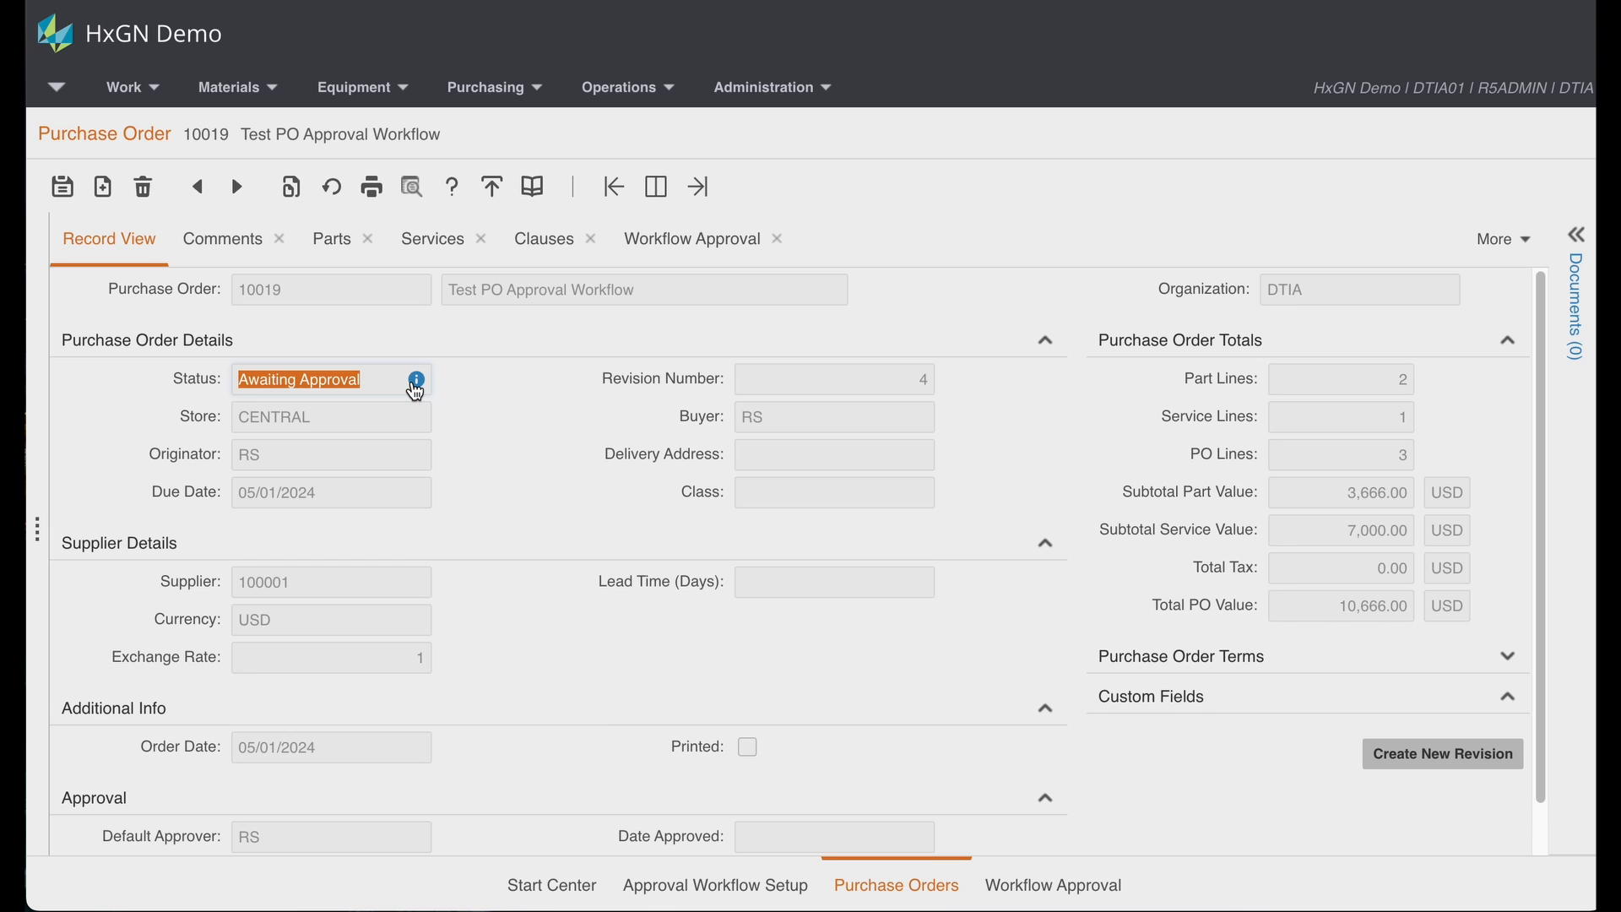
mouse_move(667, 287)
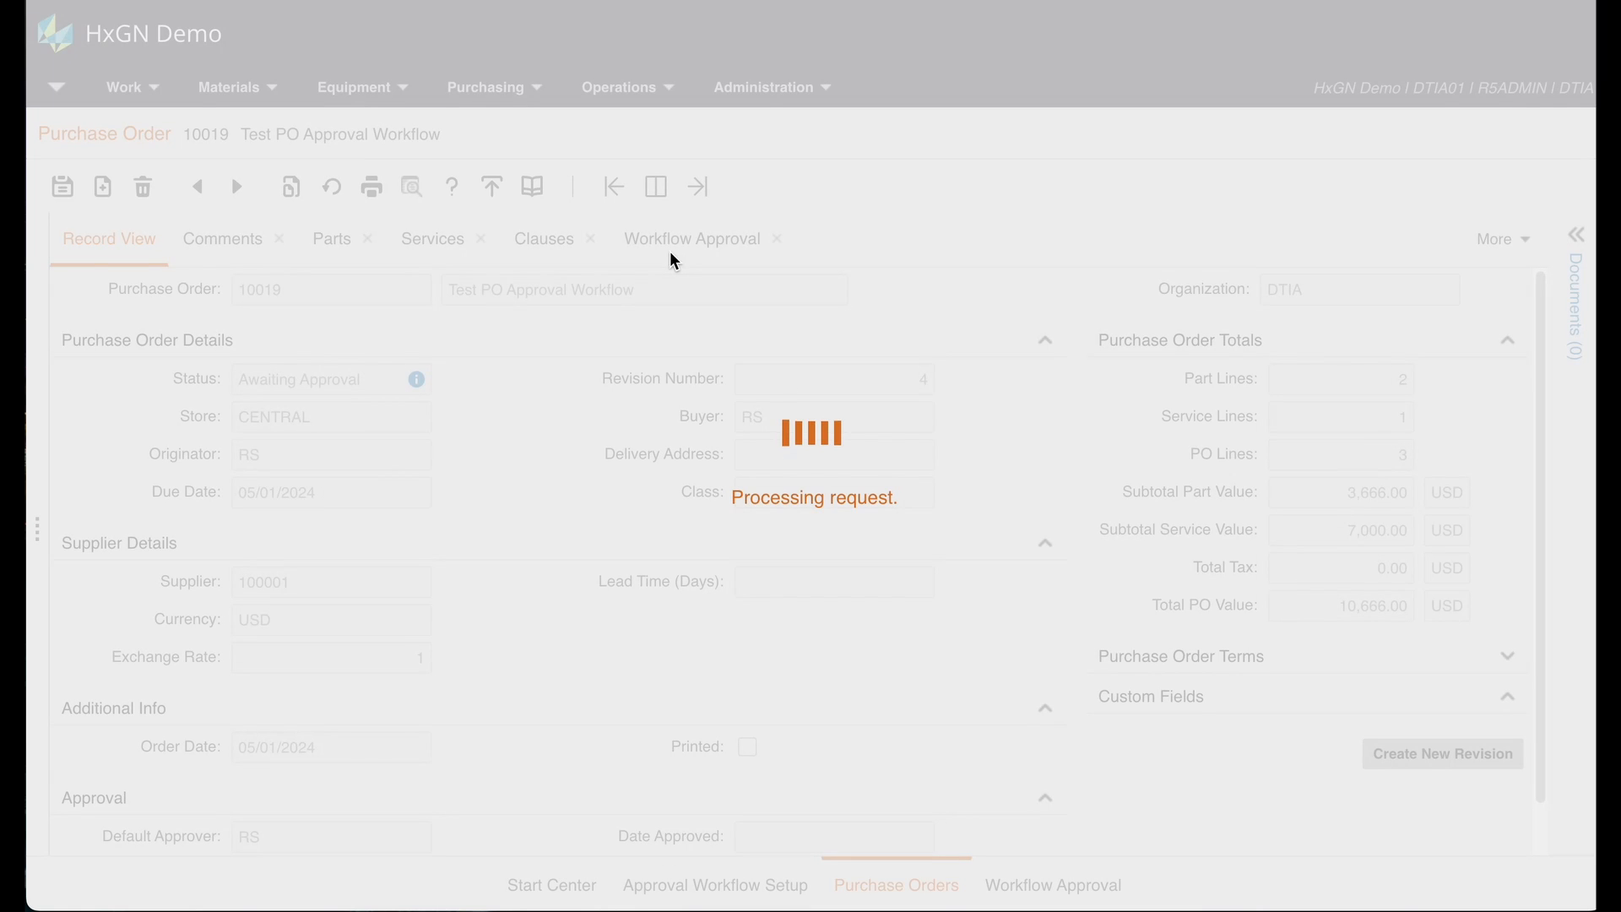
Step: View order 10019's workflow approval: event 10012 started, RS approved, DTIA01 pending
click(692, 239)
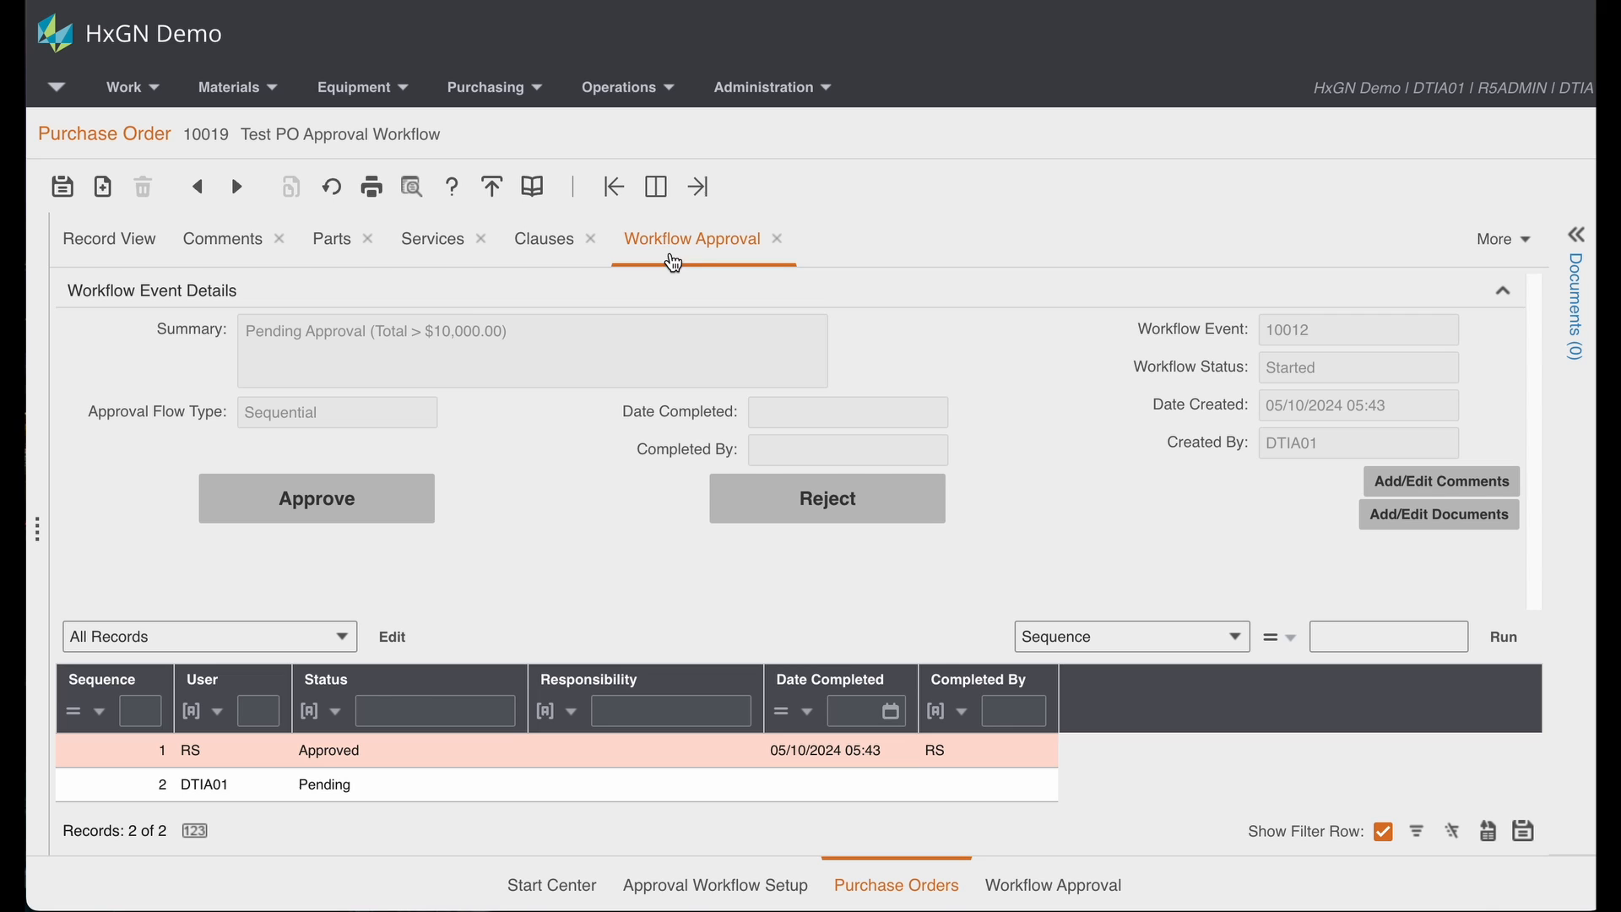
mouse_move(409, 765)
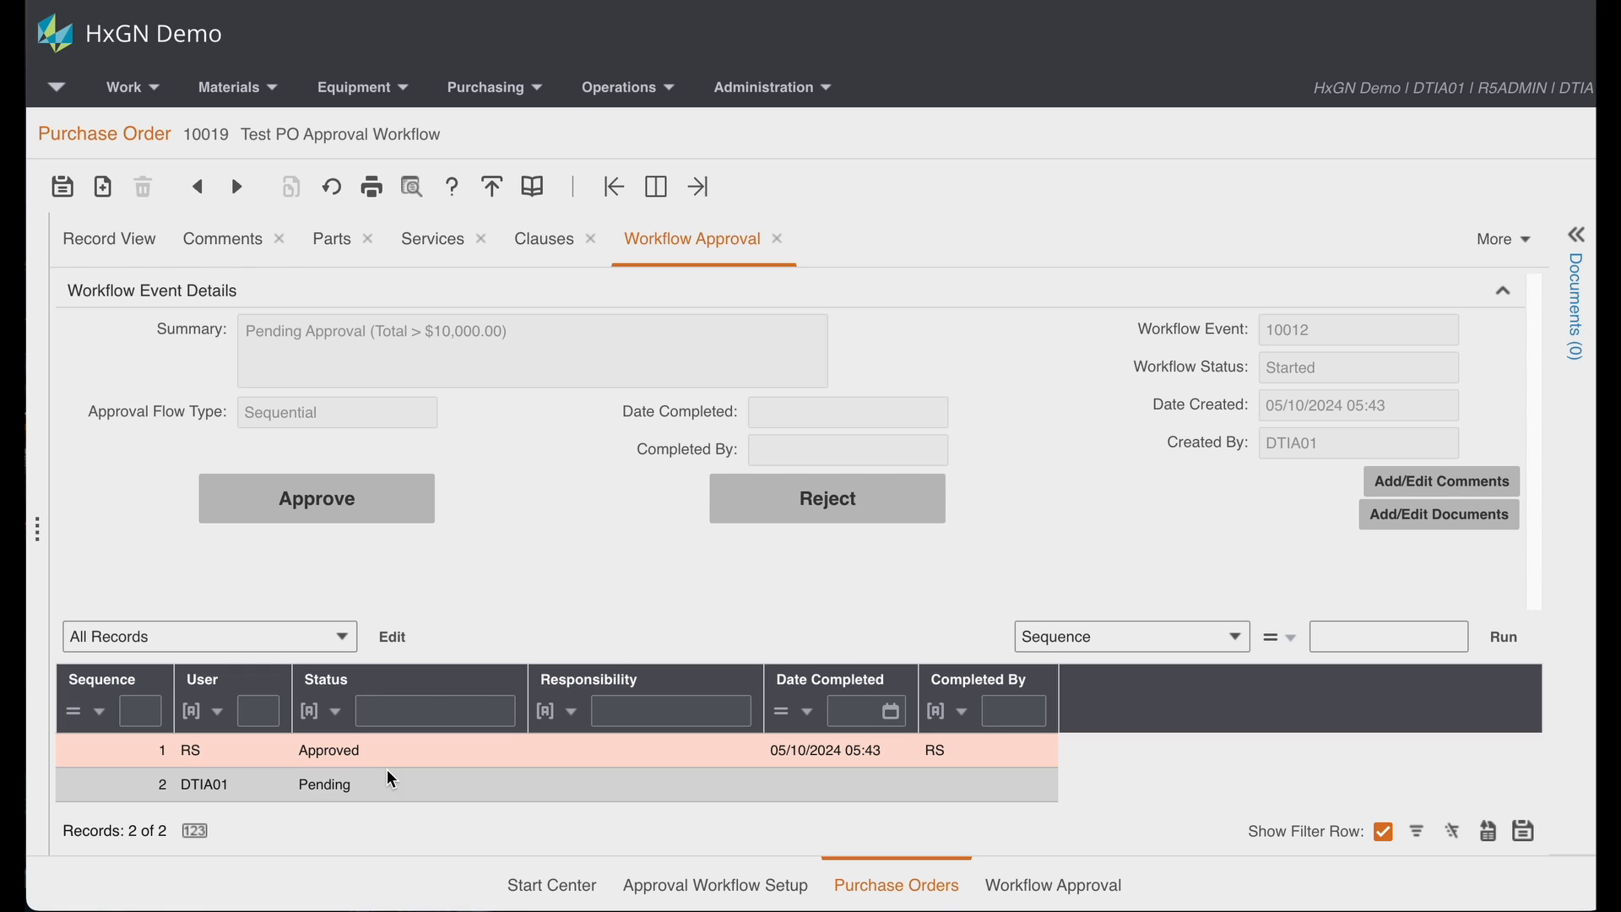
mouse_move(367, 794)
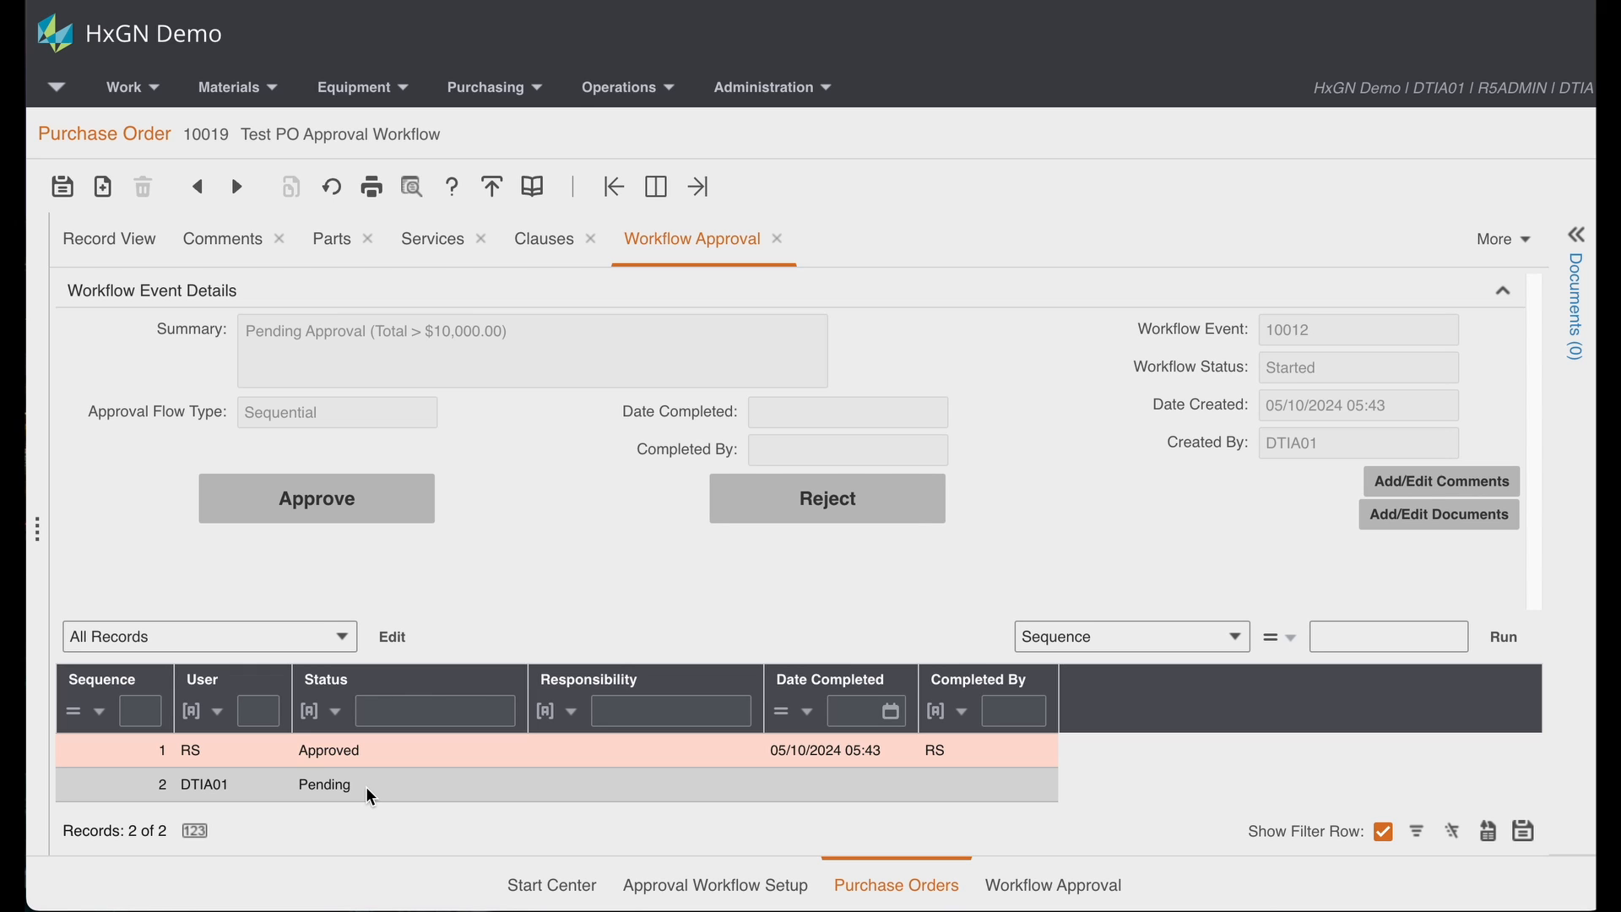
mouse_move(432, 789)
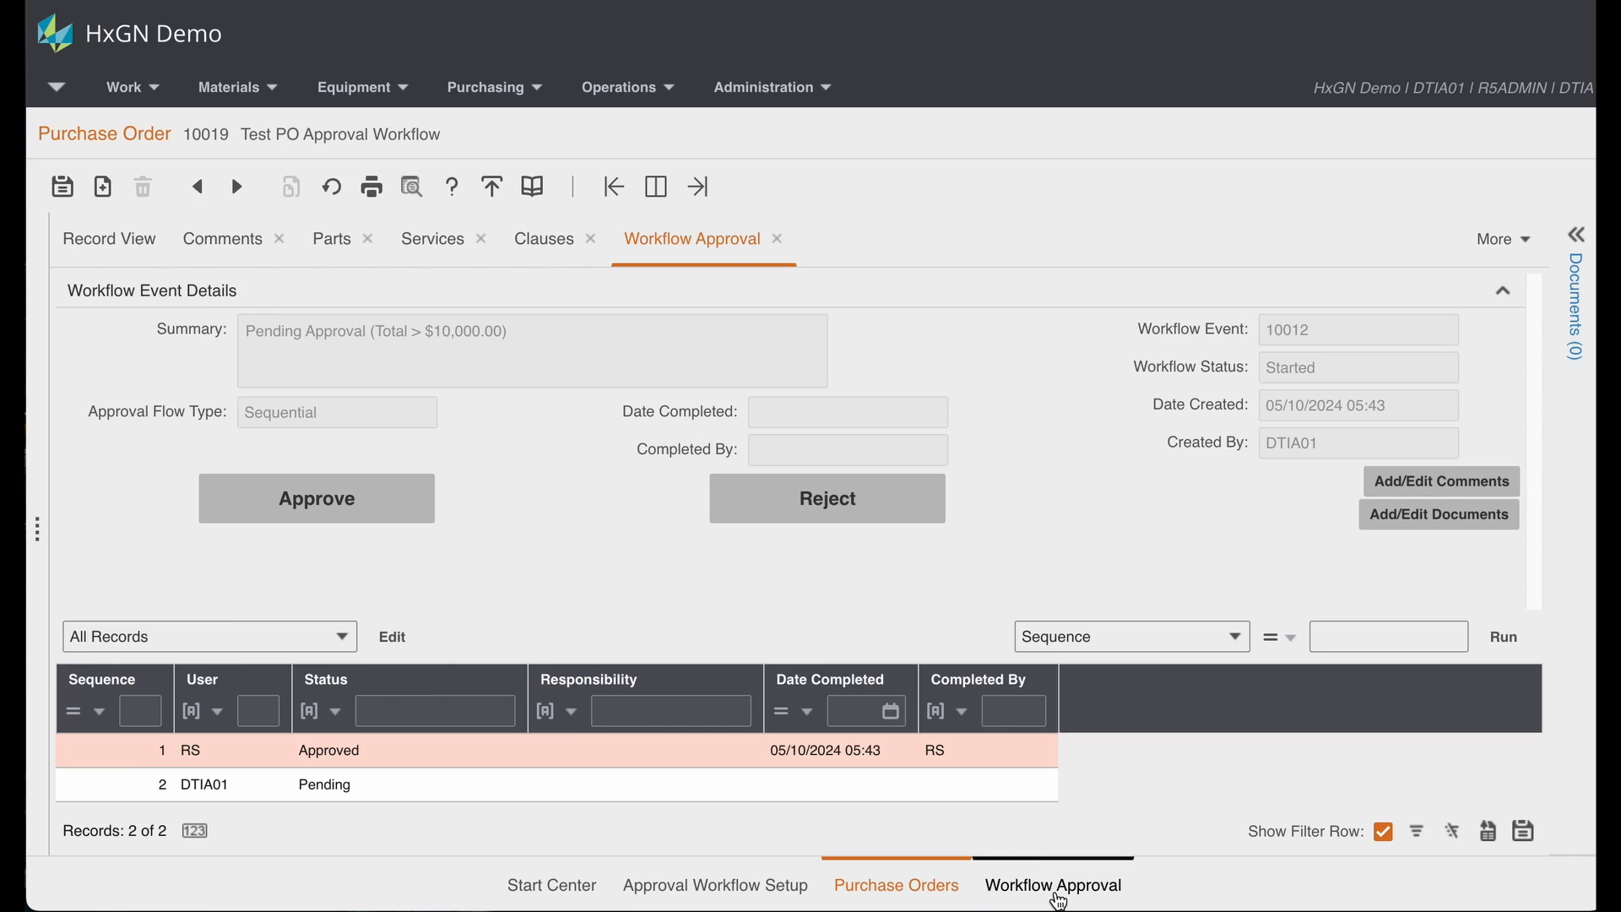
Step: Open pending workflow event 10012 for purchase order 10019, awaiting DTIA01
click(1053, 884)
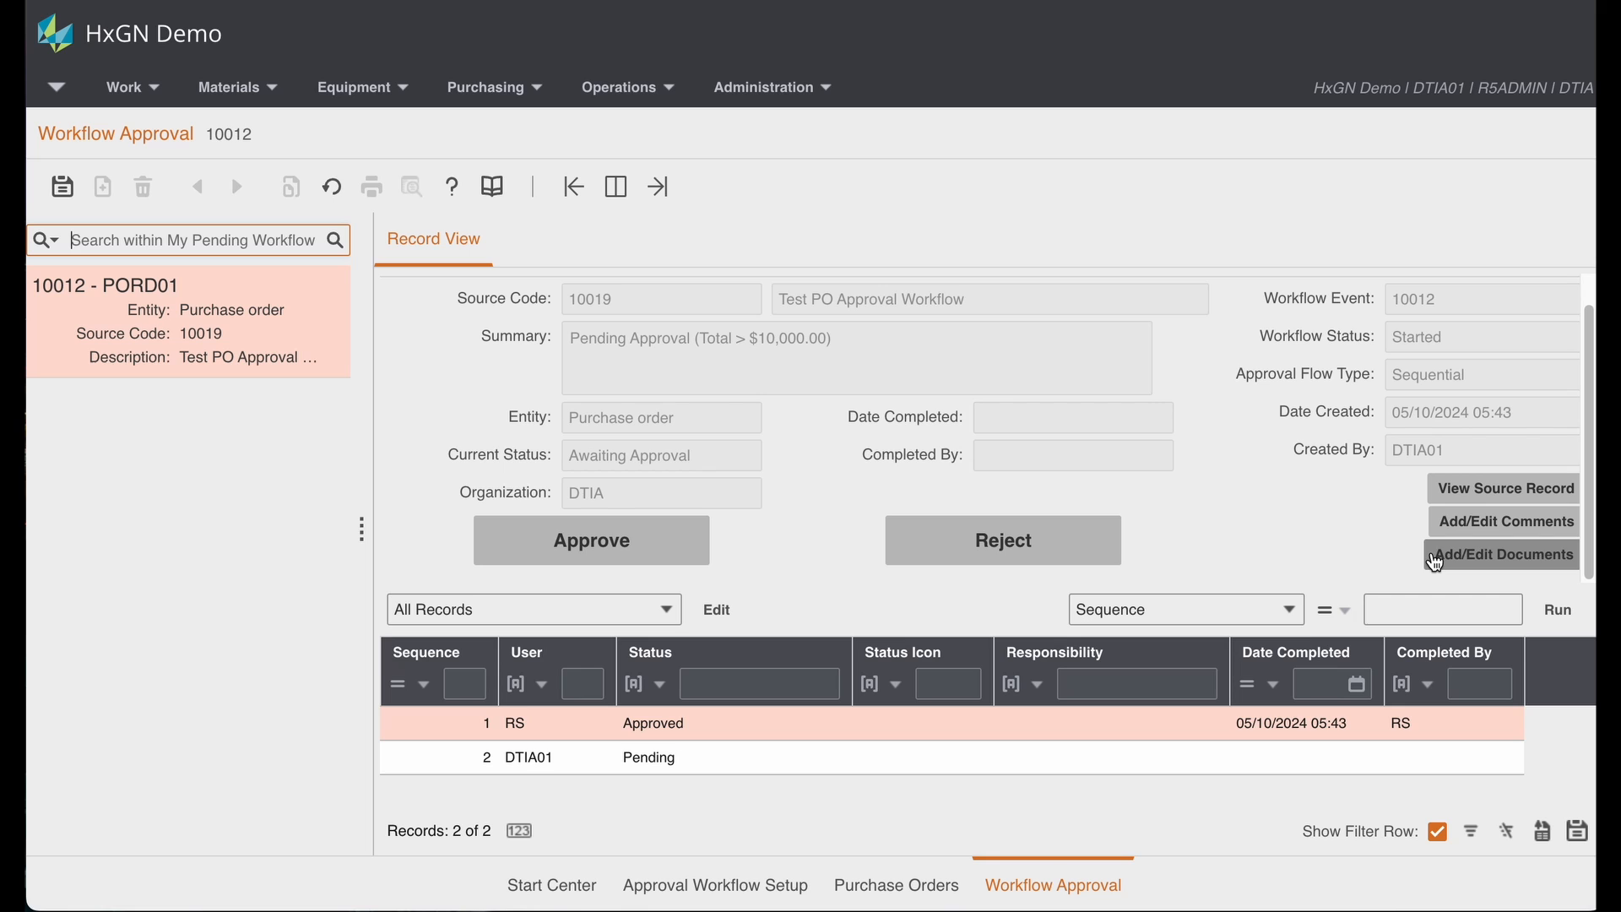
mouse_move(1291, 571)
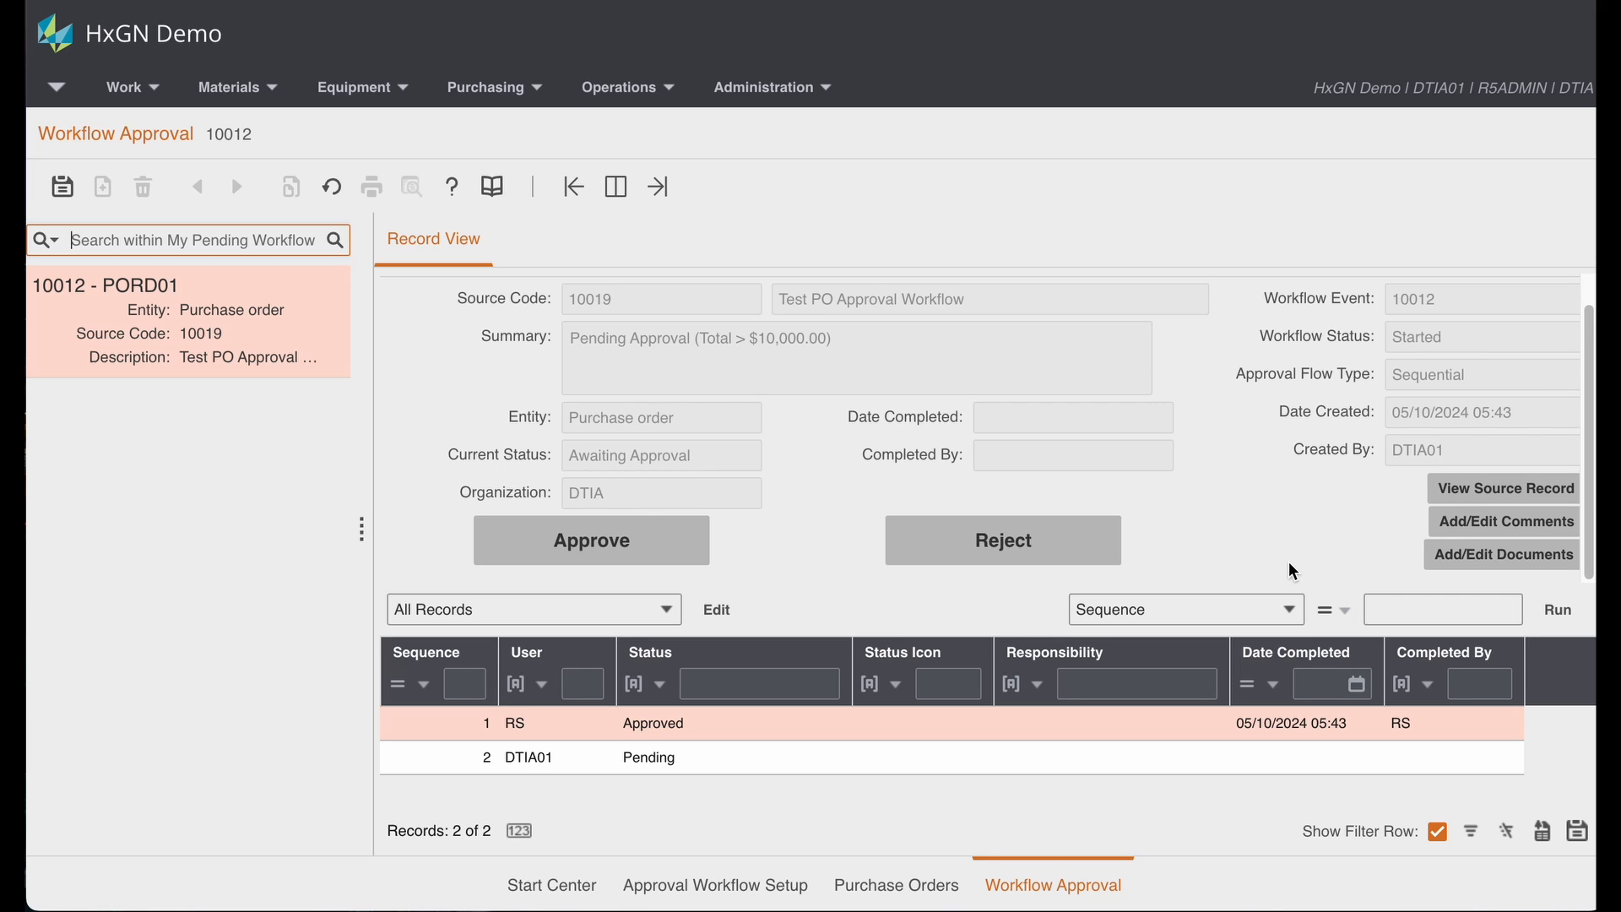
mouse_move(1253, 582)
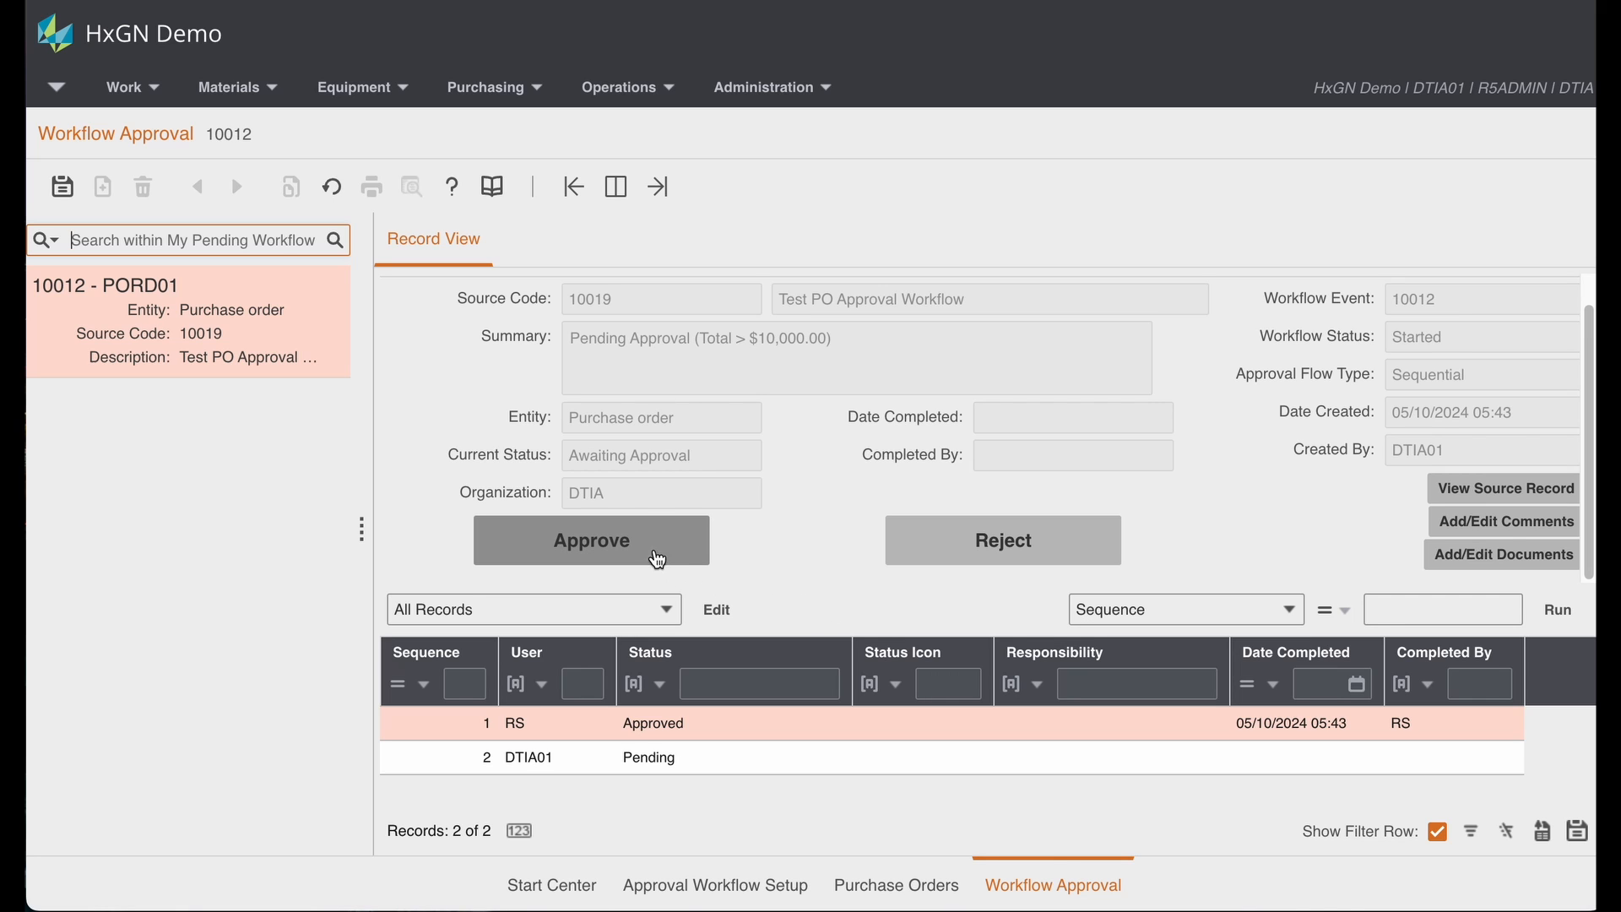
mouse_move(644, 546)
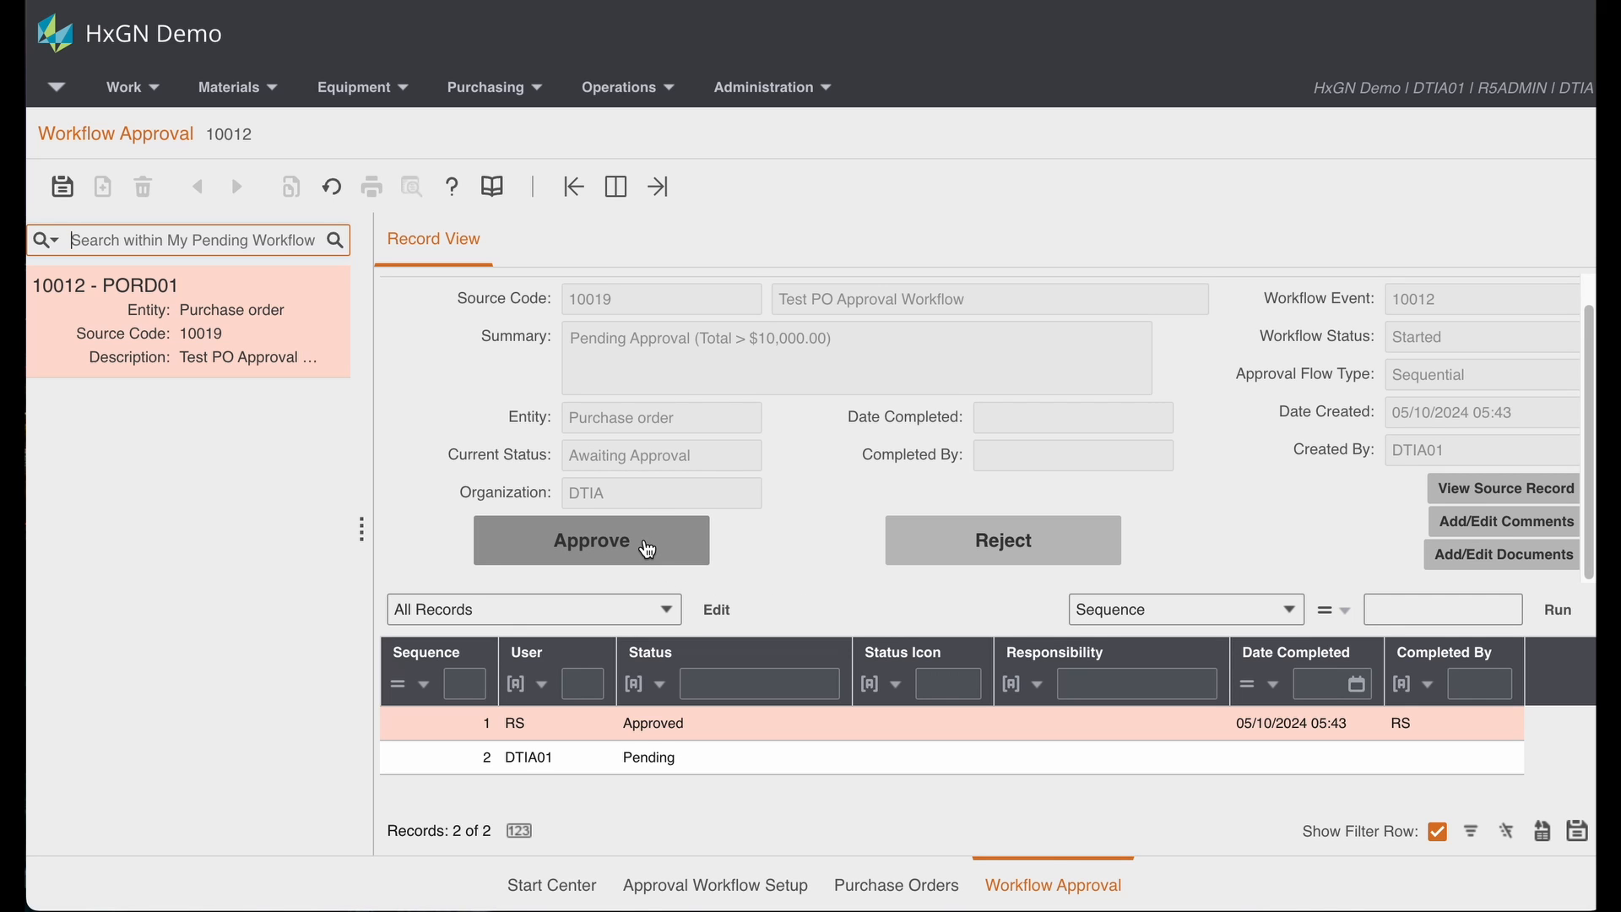
Step: Approve DTIA01's step on event 10012 and confirm purchase order 10019 shows Approved
click(590, 540)
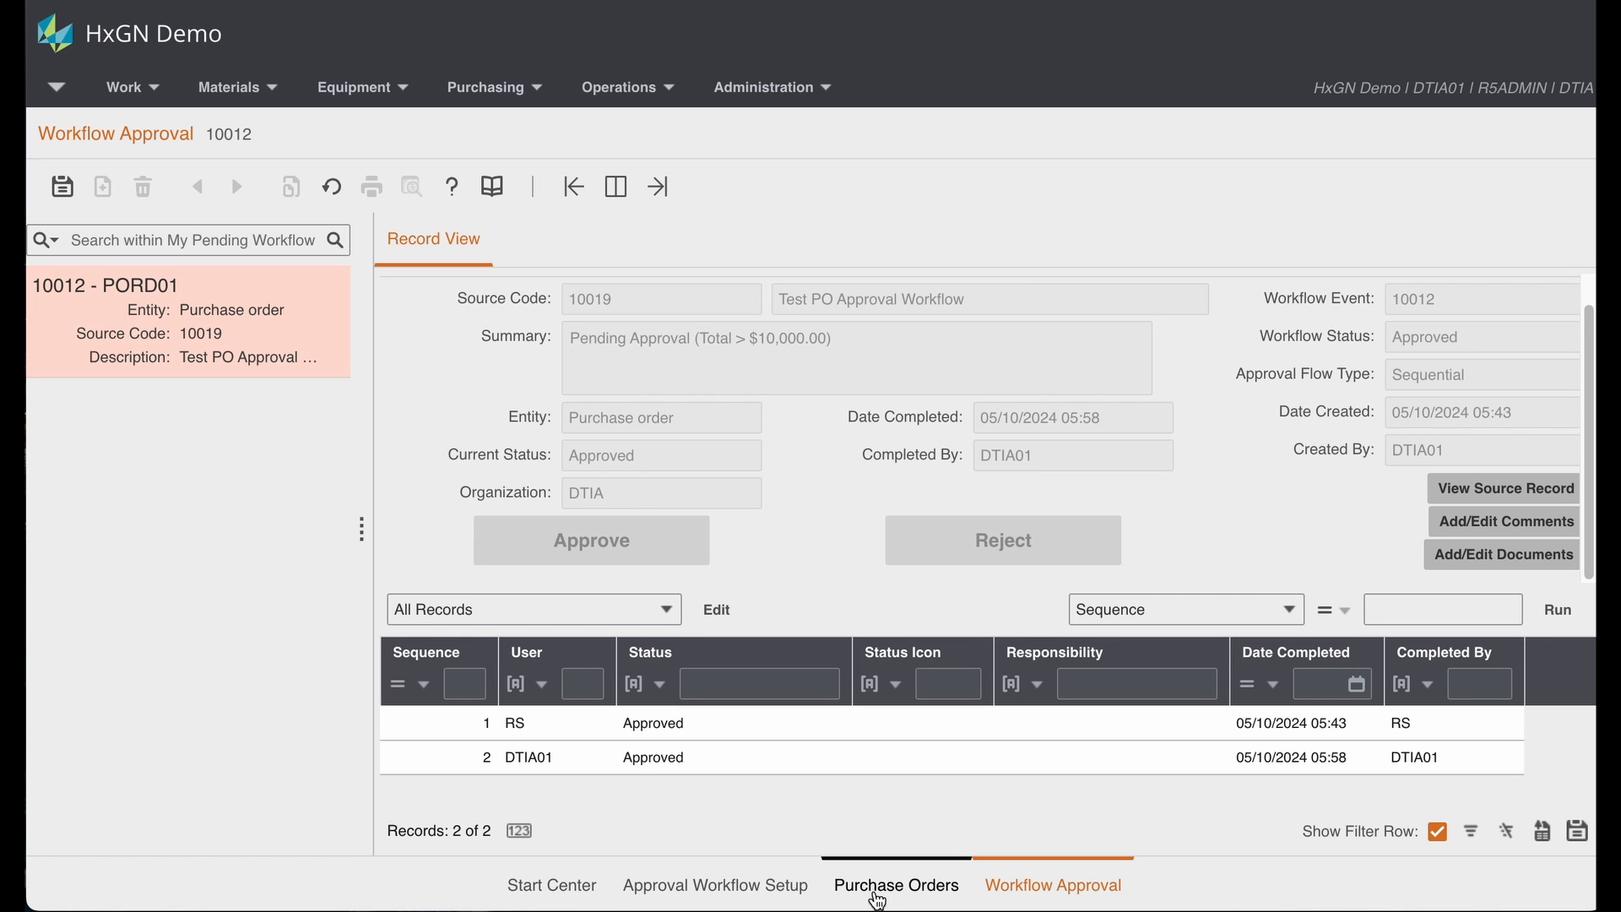
click(895, 885)
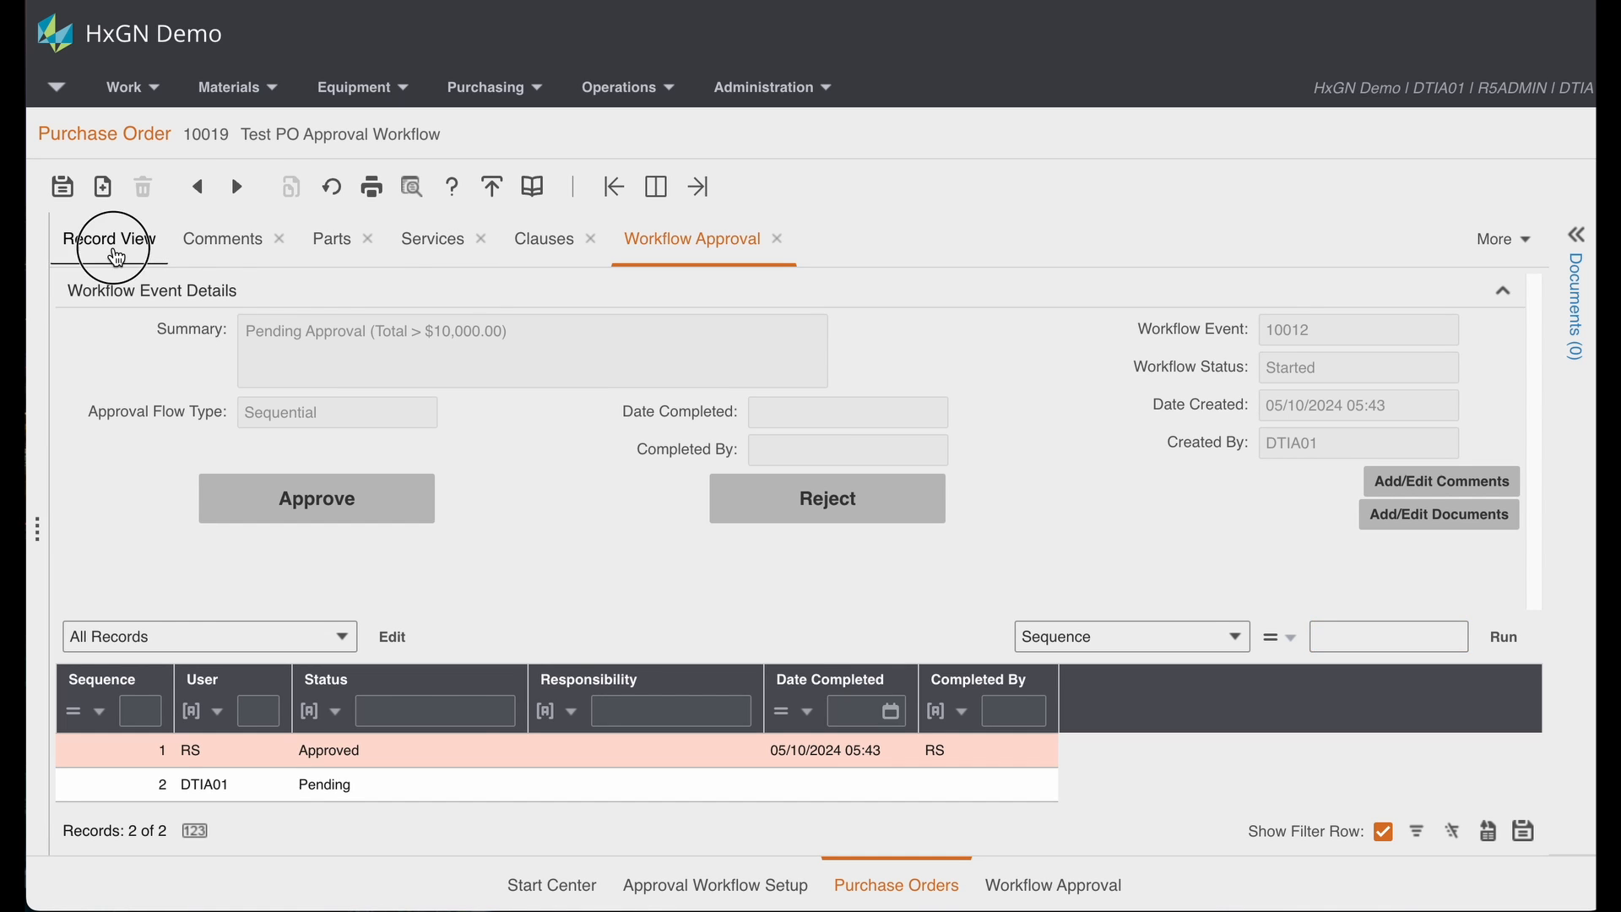
click(107, 239)
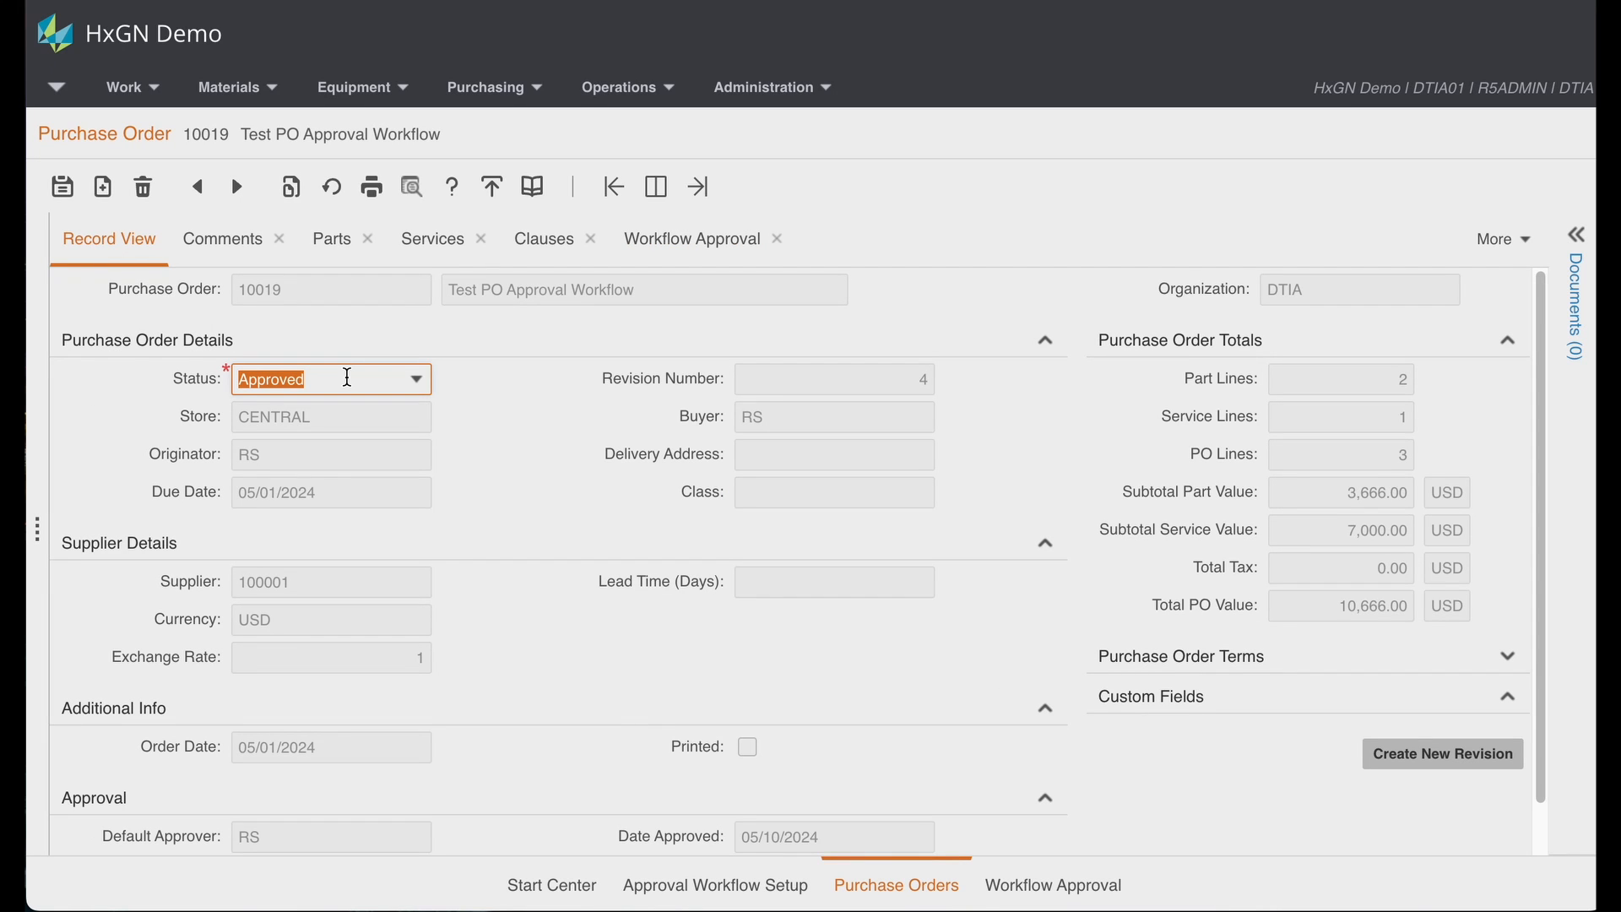